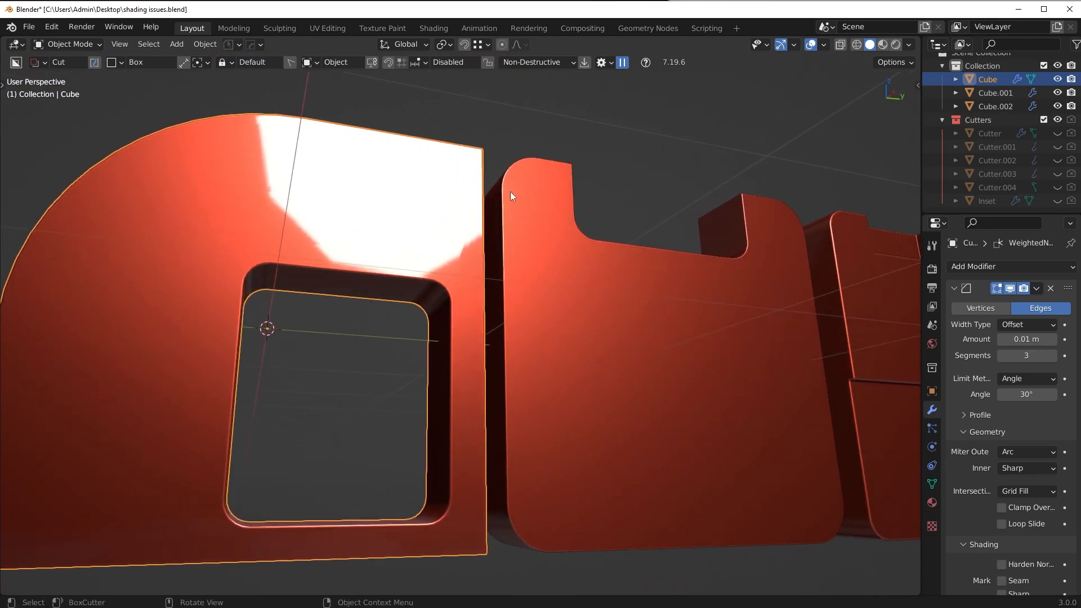
{"action": "mouse_move", "coordinate": [1004, 335]}
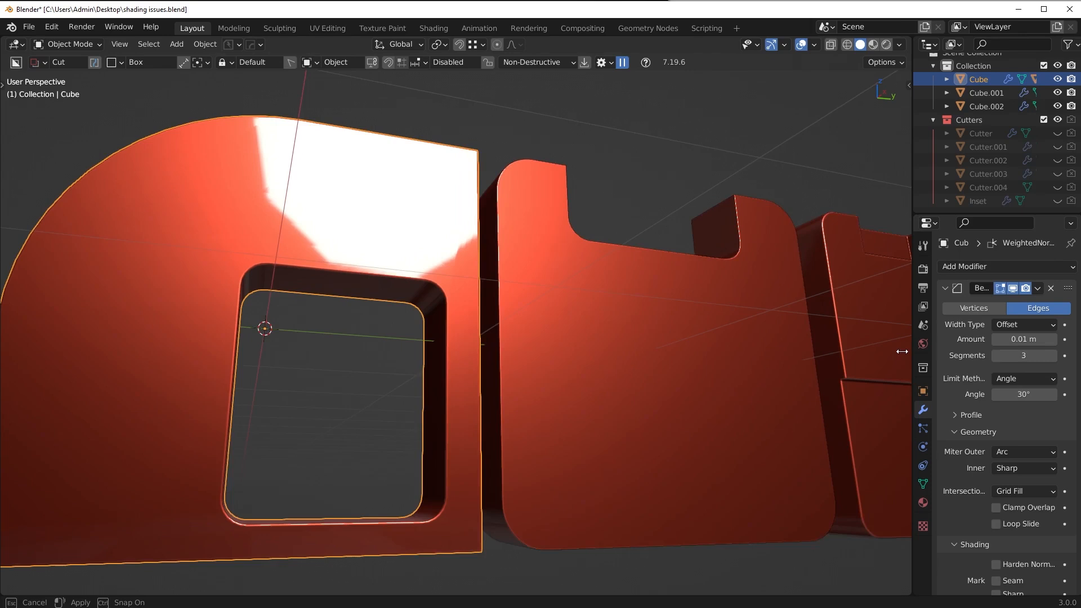
Delete the Cube's WeightedNormal modifier and expand its Bevel modifier to enable Harden Normals
{"action": "scroll", "scroll_direction": "down", "scroll_amount": 3}
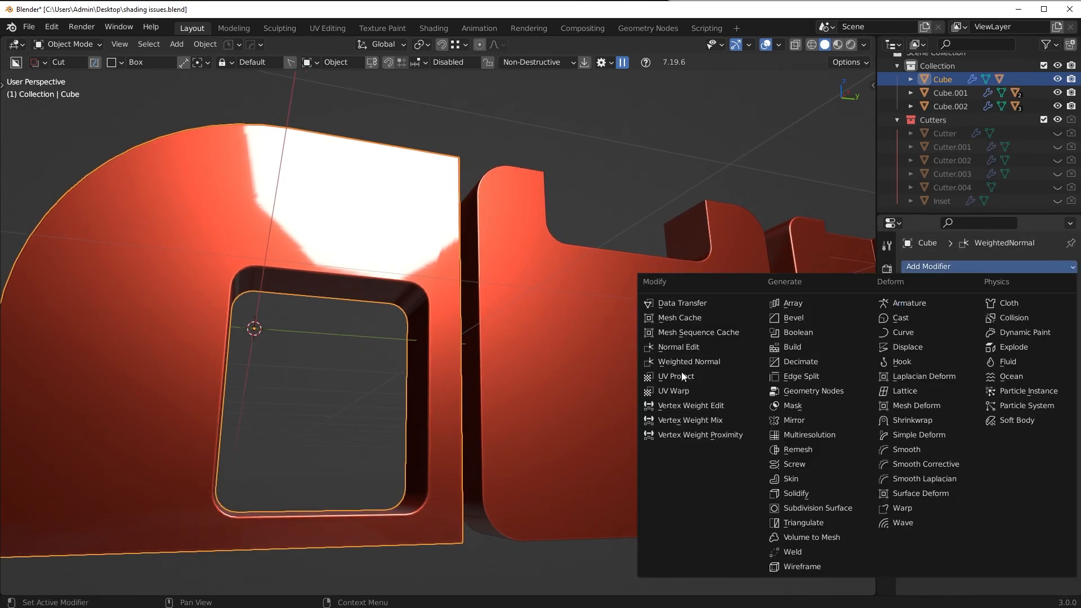
{"action": "left_click", "coordinate": [685, 361]}
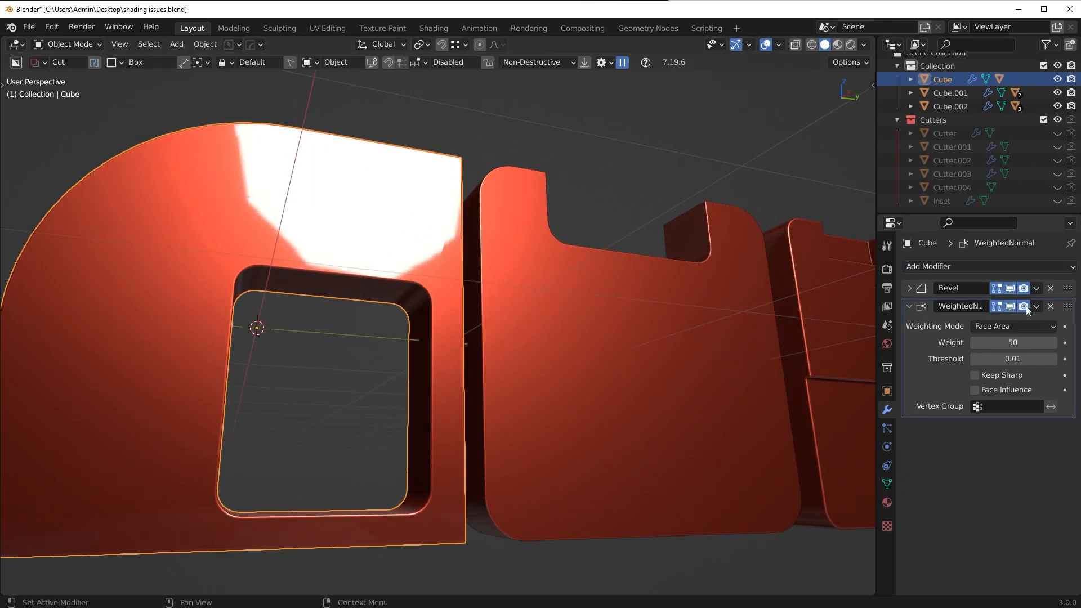
{"action": "left_click", "coordinate": [1009, 307]}
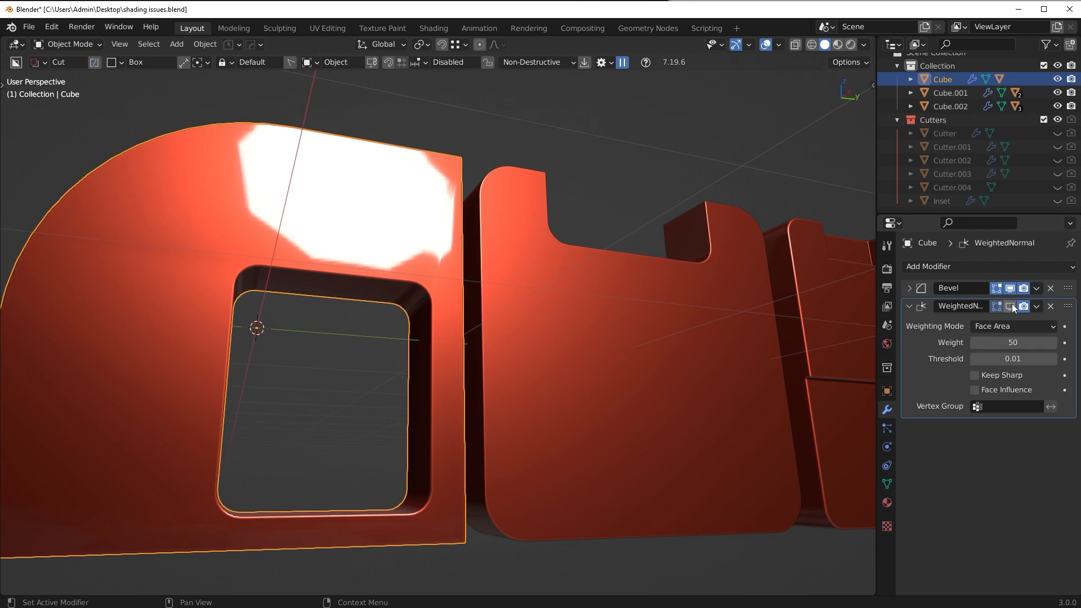
{"action": "left_click", "coordinate": [1050, 306]}
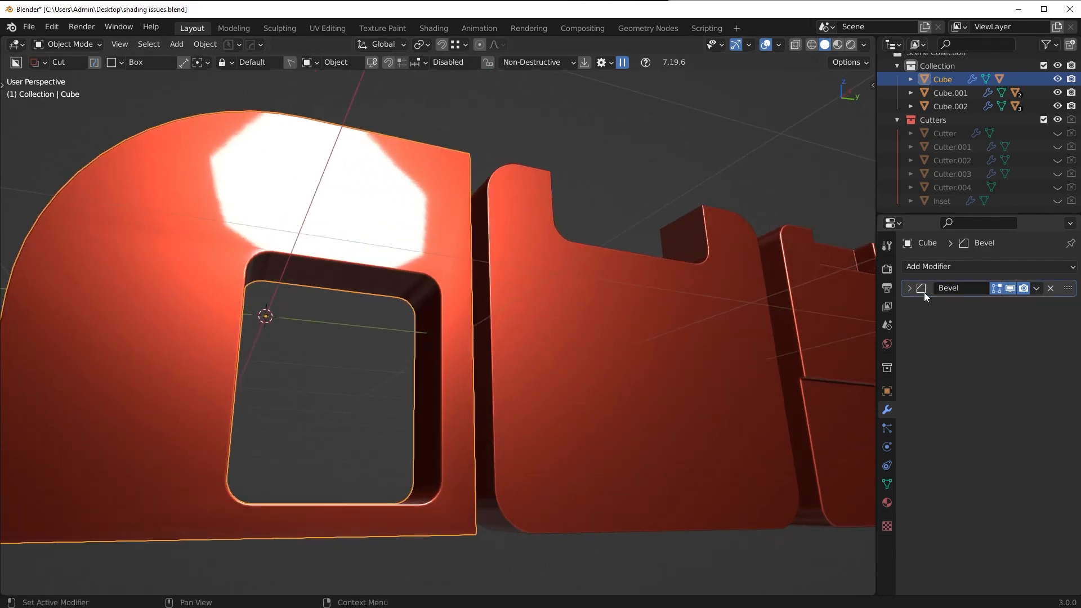
{"action": "left_click", "coordinate": [909, 287]}
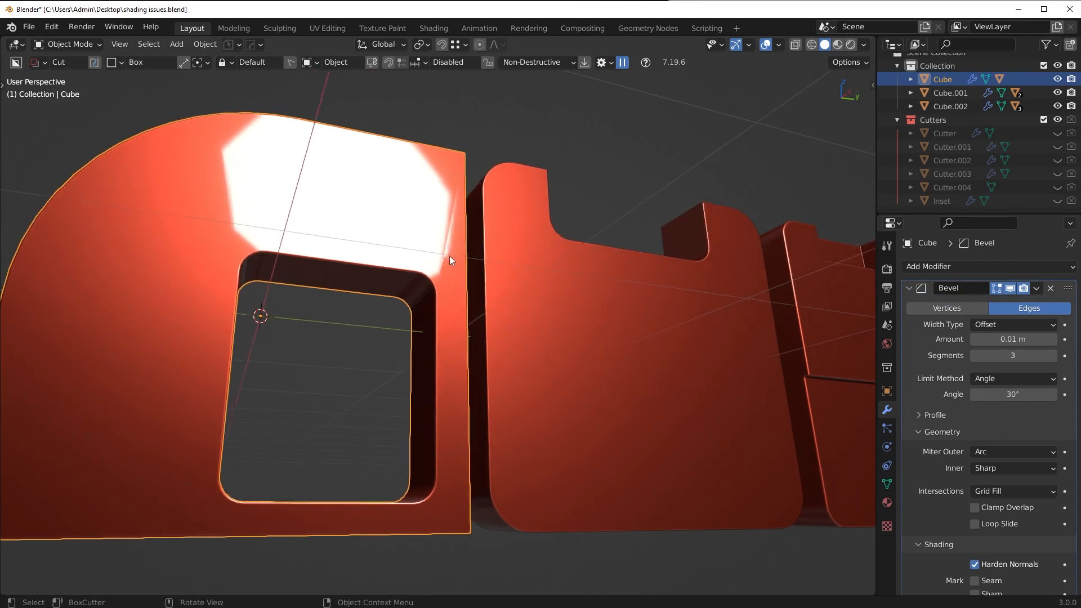
{"action": "mouse_move", "coordinate": [569, 266]}
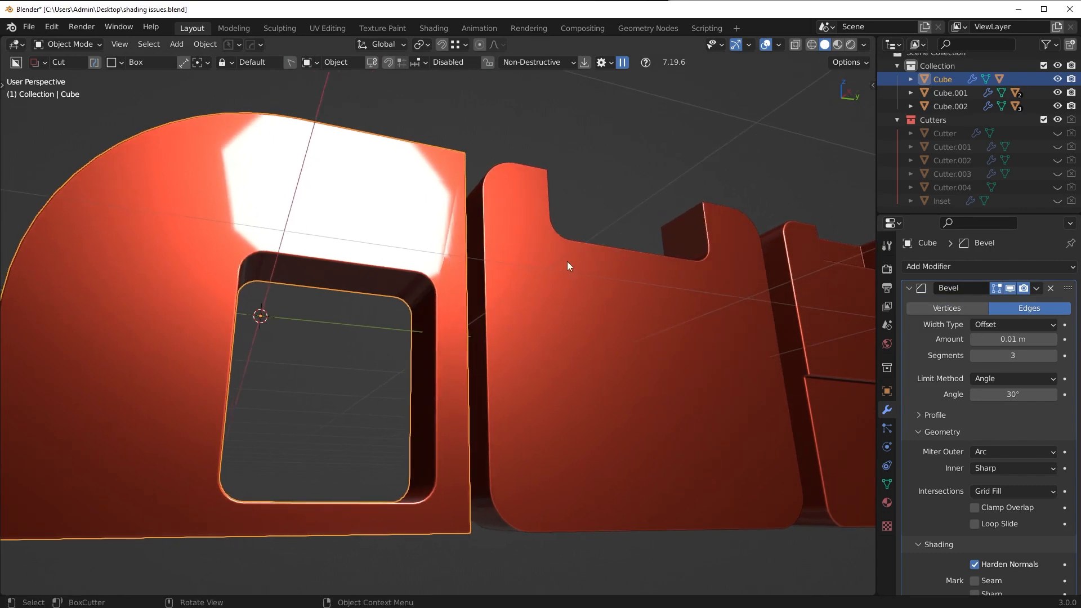
{"action": "mouse_move", "coordinate": [579, 344]}
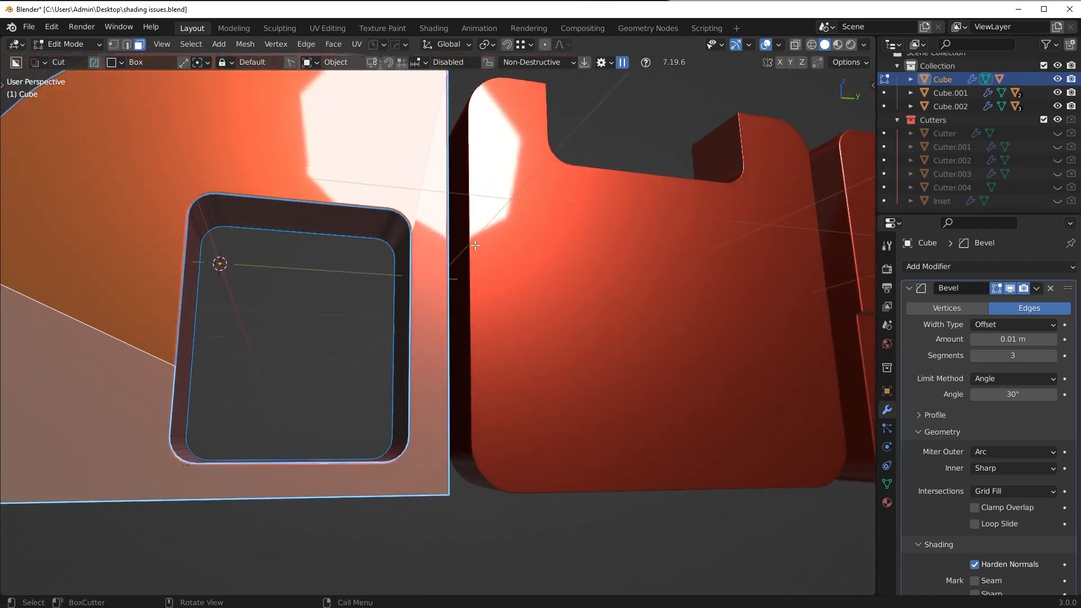
{"action": "key", "text": "s"}
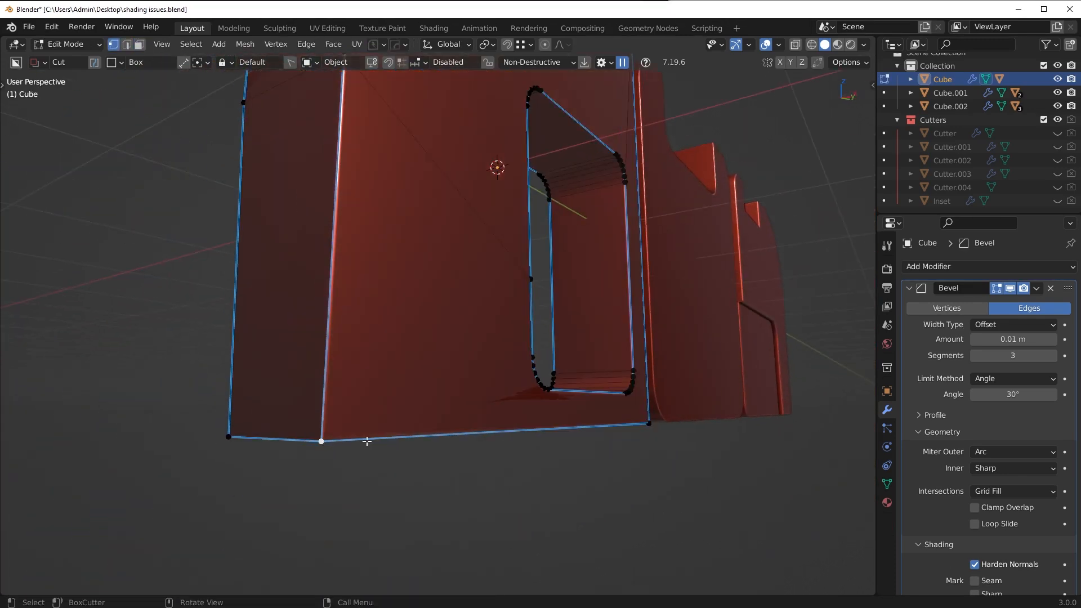
{"action": "key", "text": "g"}
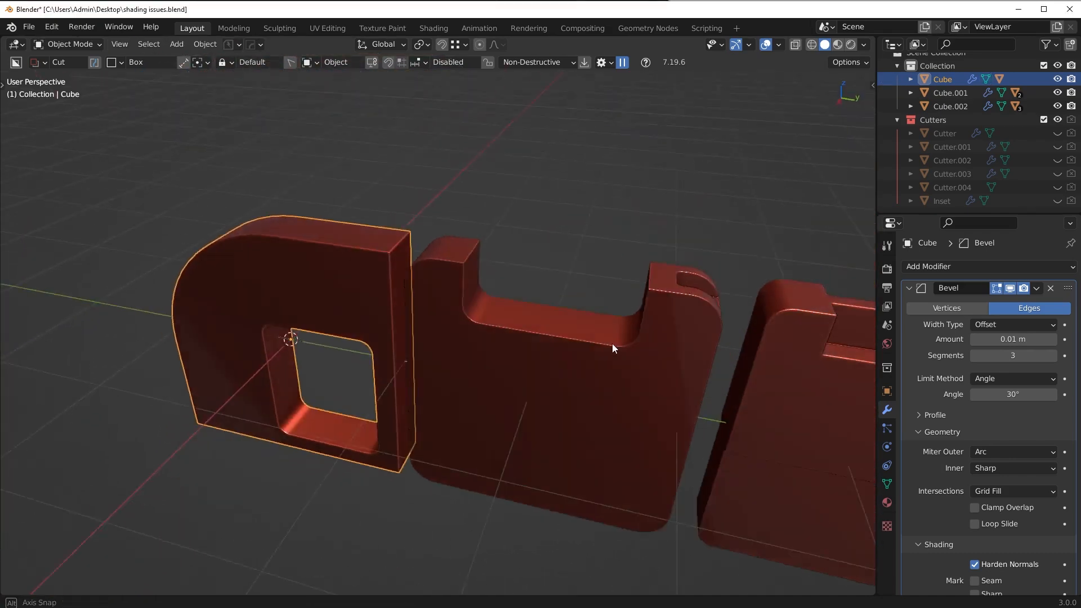
Isolate Cube.001 and shade its selected faces flat in Edit Mode, then return to Object Mode
{"action": "left_click", "coordinate": [950, 92]}
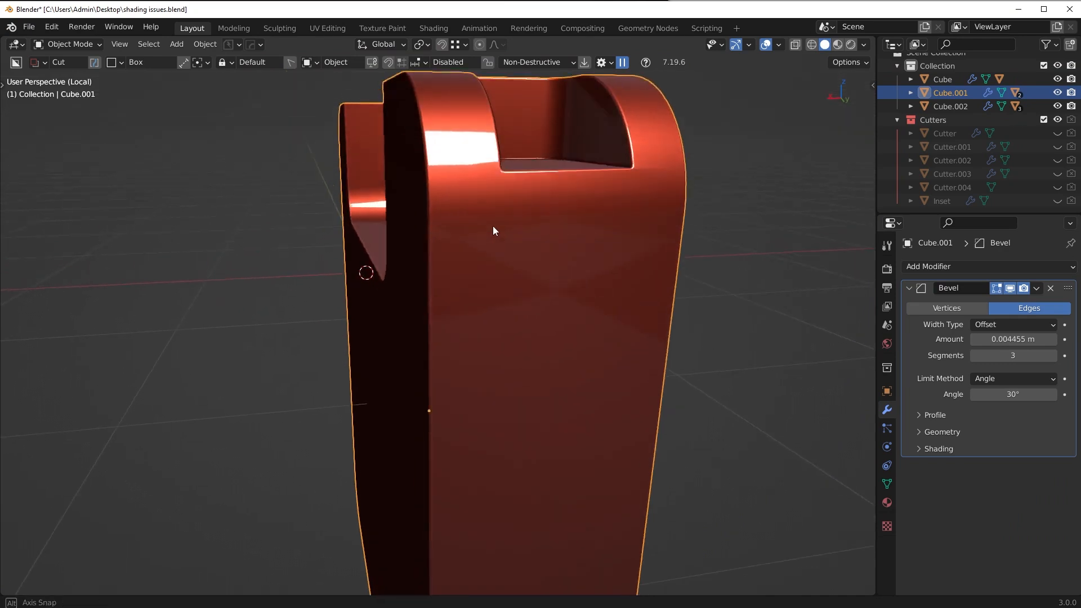
{"action": "scroll", "scroll_direction": "down", "scroll_amount": 3}
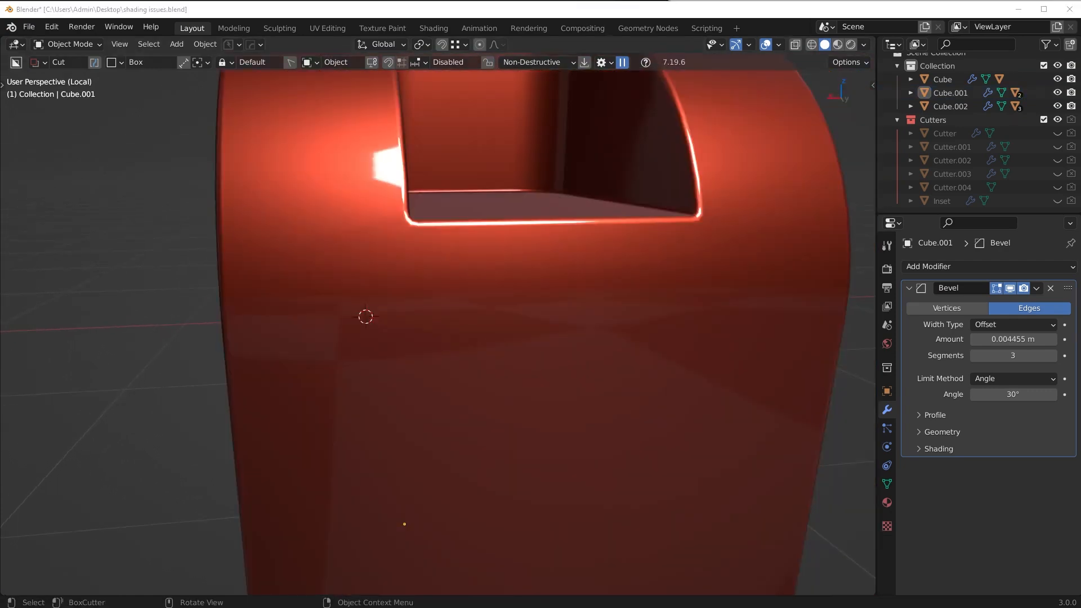
{"action": "key", "text": "Tab"}
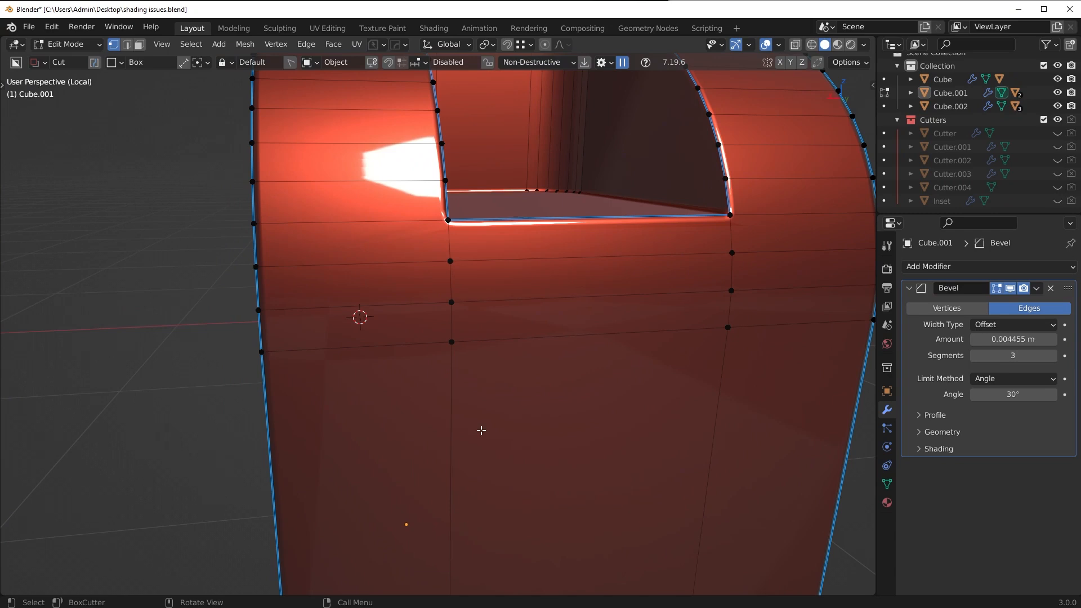
{"action": "mouse_move", "coordinate": [473, 240]}
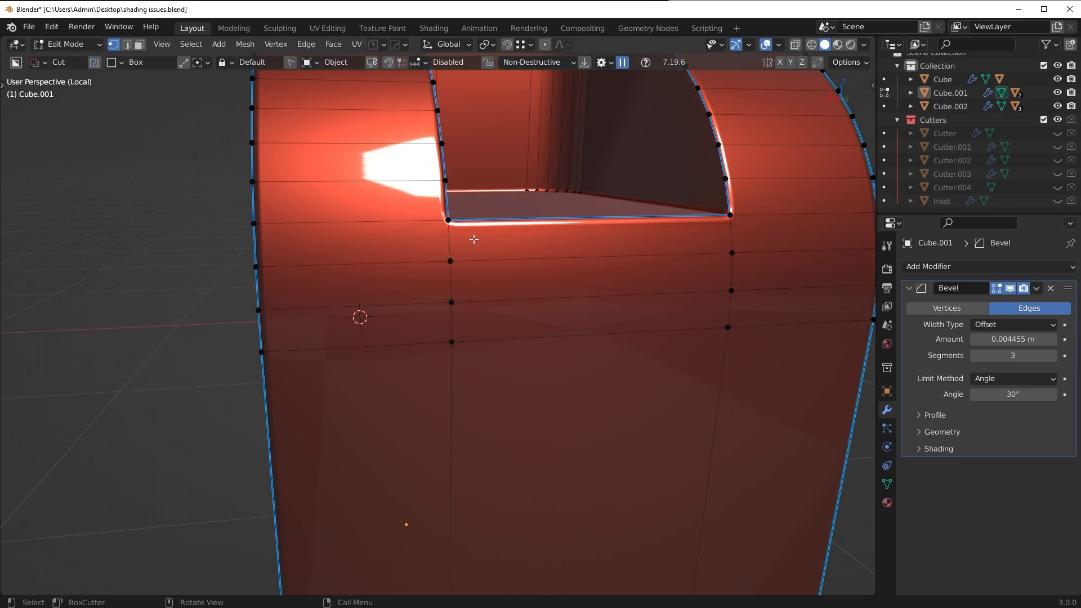
{"action": "key", "text": "Tab"}
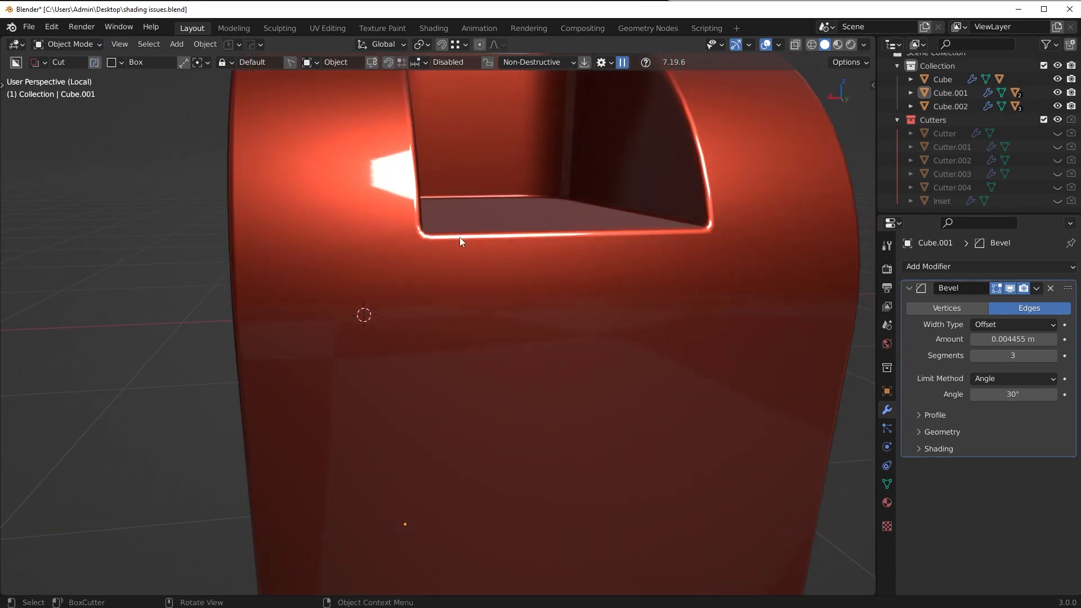
{"action": "key", "text": "Tab"}
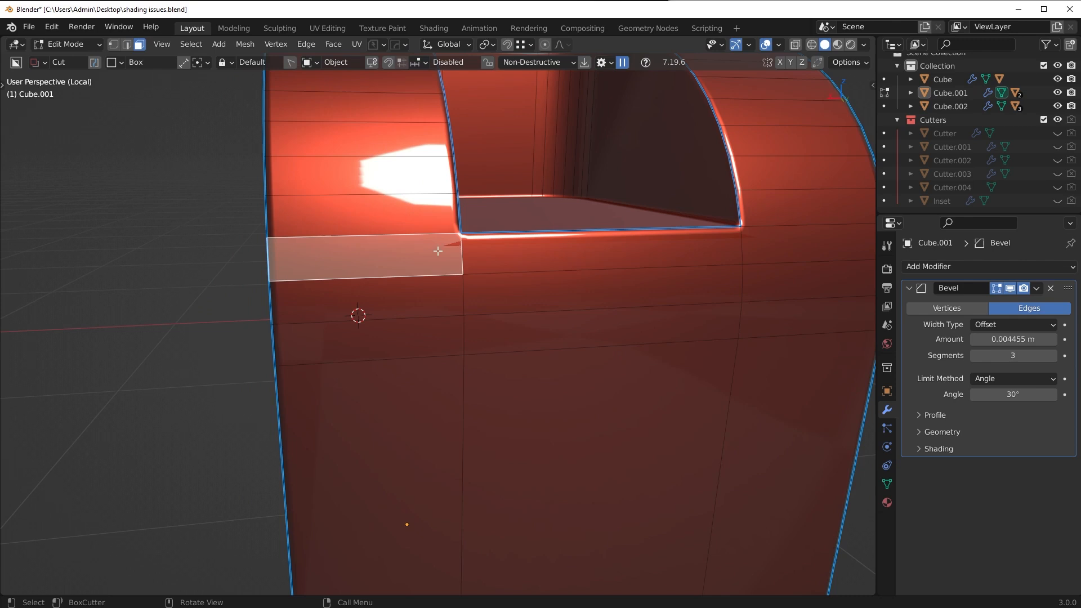
{"action": "key", "text": "Tab"}
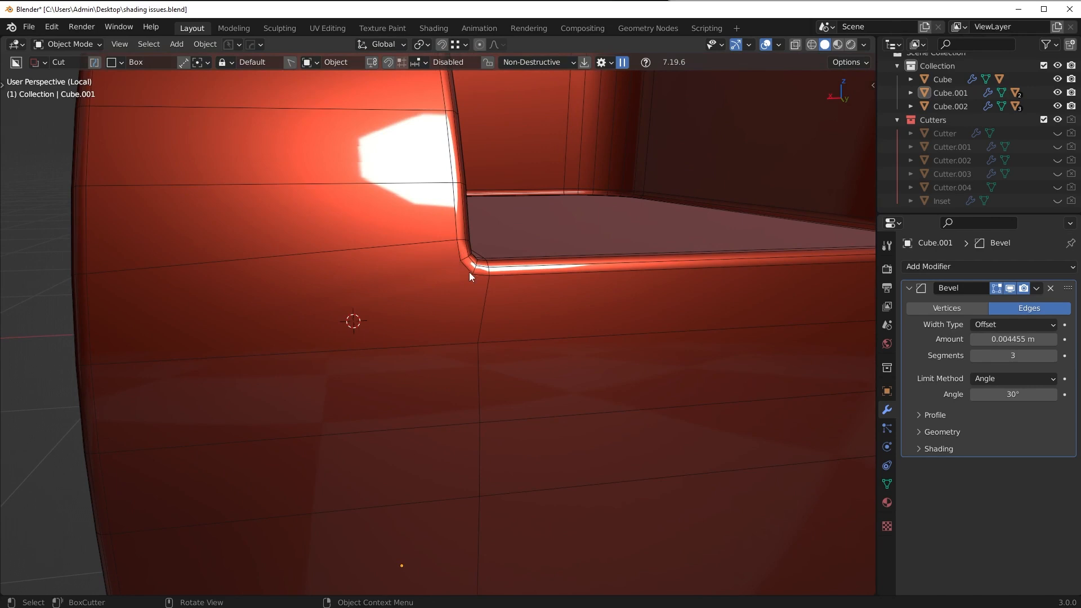
{"action": "mouse_move", "coordinate": [93, 281]}
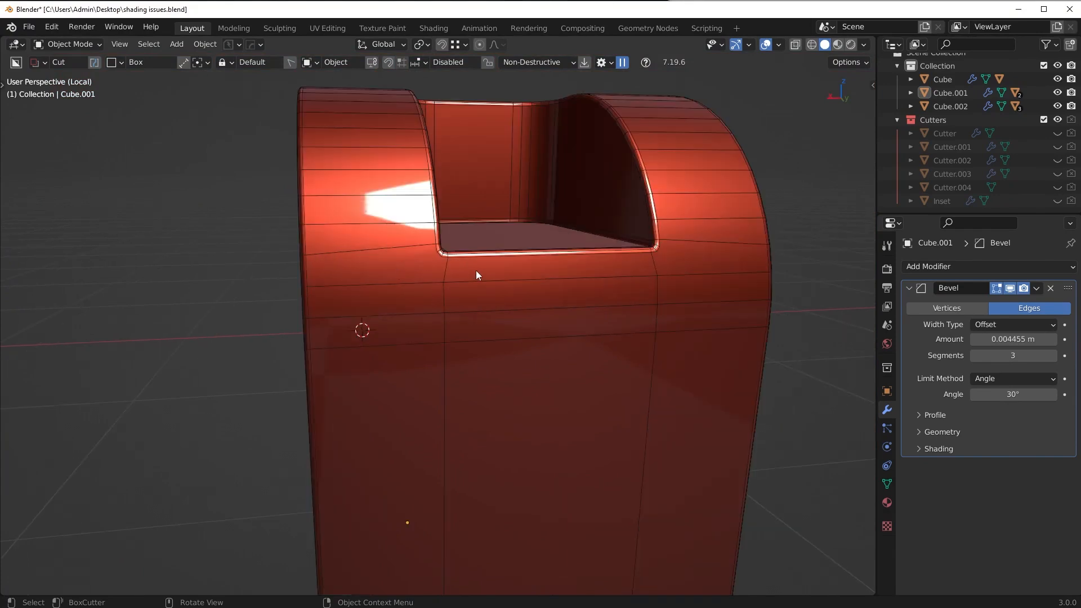
Select the loop of faces across Cube.001's top bevel, checking the shading in Object Mode
{"action": "key", "text": "Tab"}
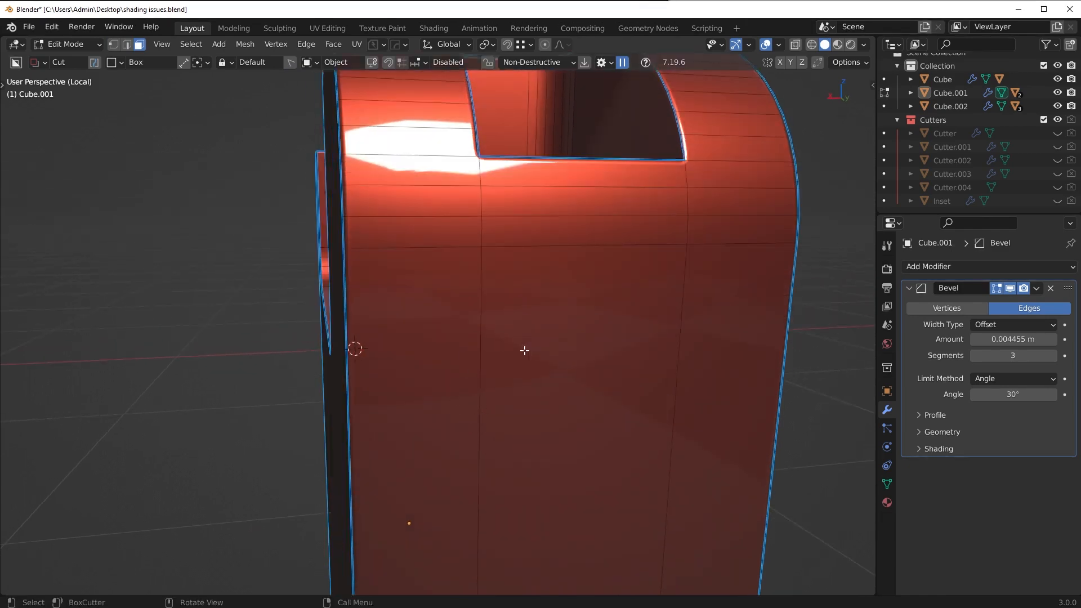
{"action": "mouse_move", "coordinate": [548, 383]}
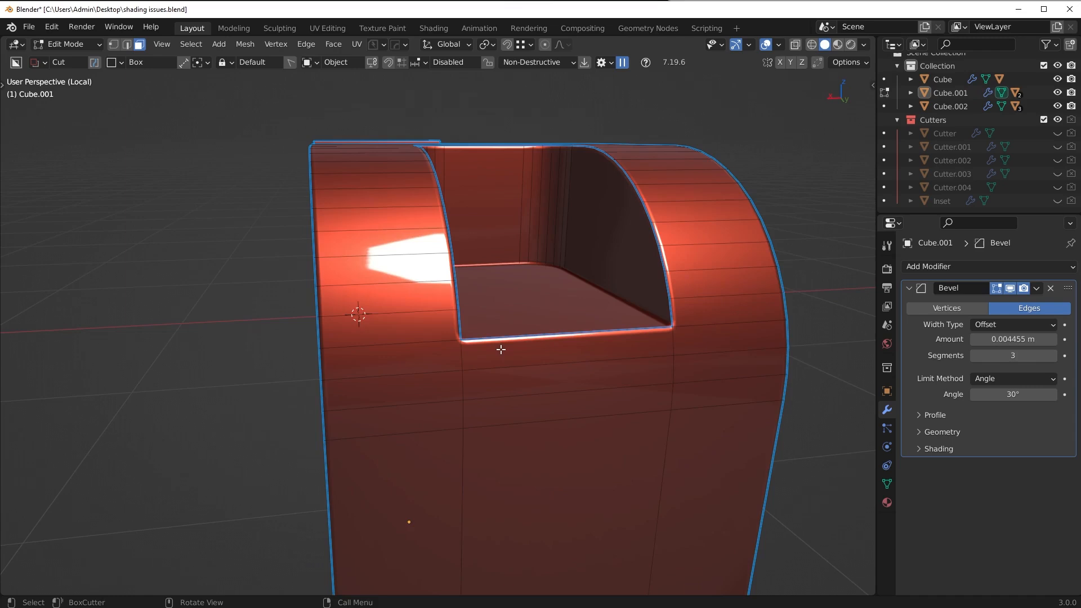
{"action": "key", "text": "Tab"}
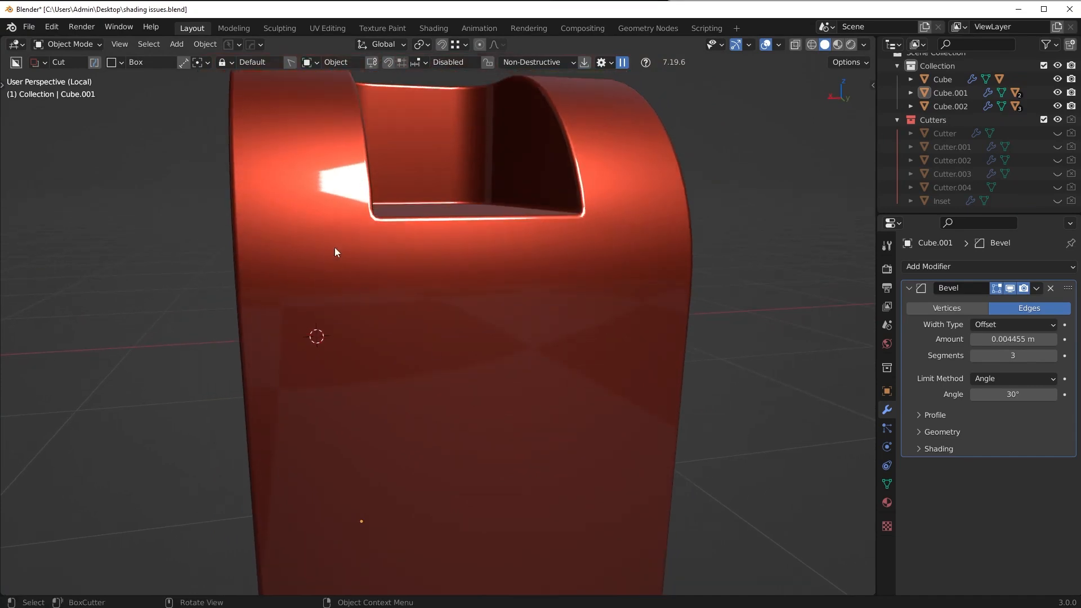
{"action": "key", "text": "Tab"}
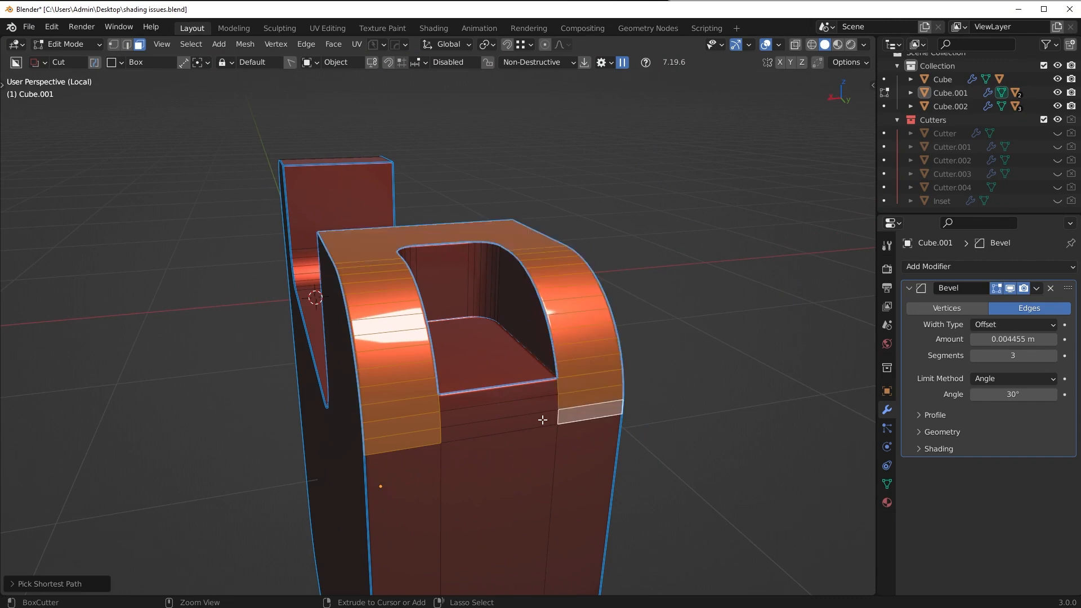
Duplicate the top band of faces, separate it into Cube.003, and isolate it
{"action": "left_click", "coordinate": [558, 383]}
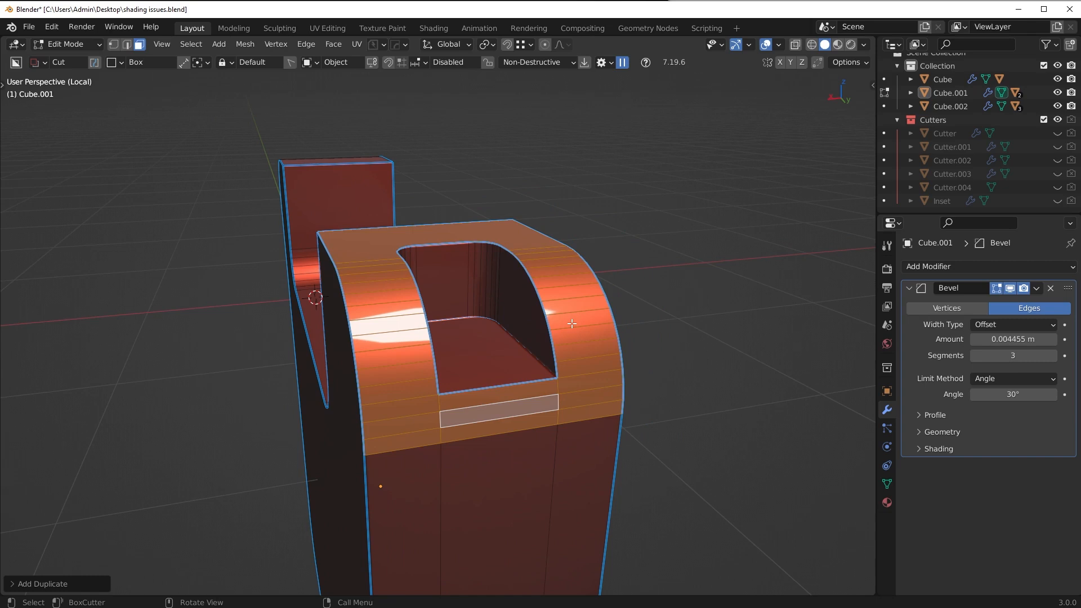
{"action": "key", "text": "Tab"}
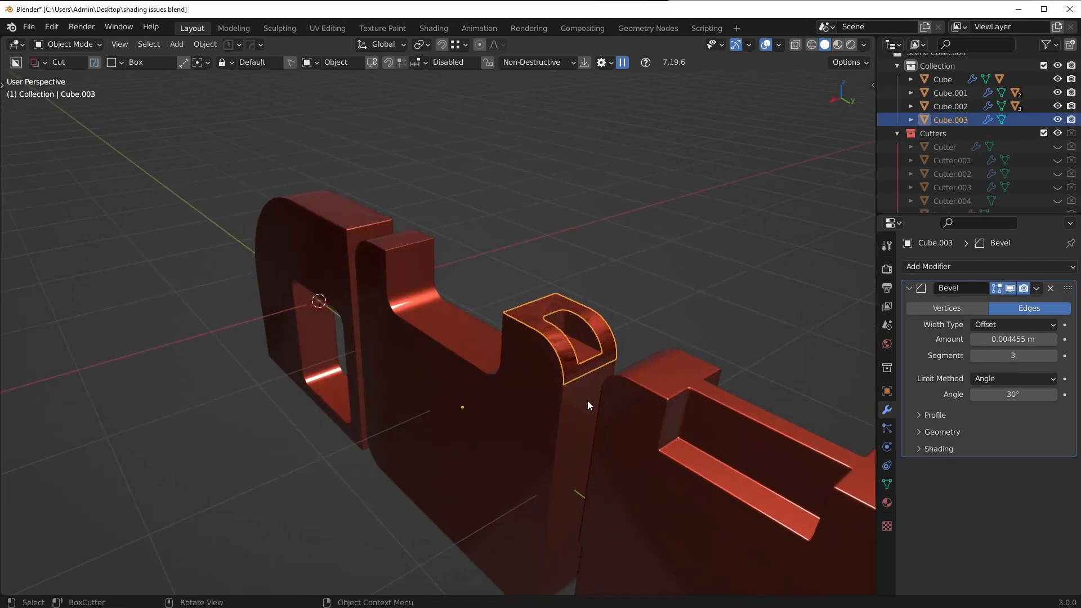
{"action": "key", "text": "Tab"}
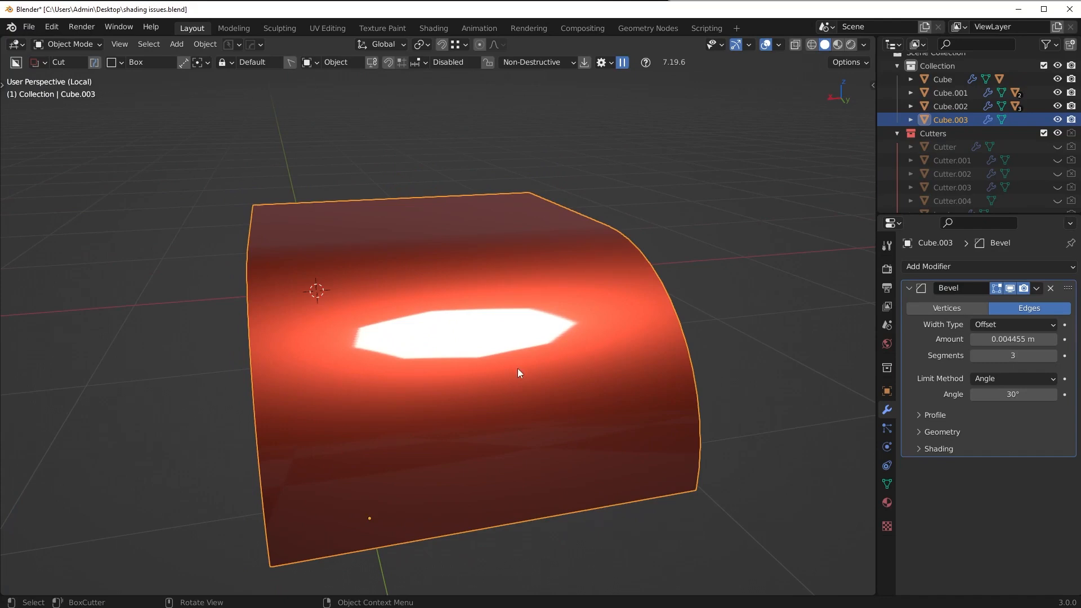
{"action": "mouse_move", "coordinate": [427, 373]}
{"action": "type", "text": "good shading"}
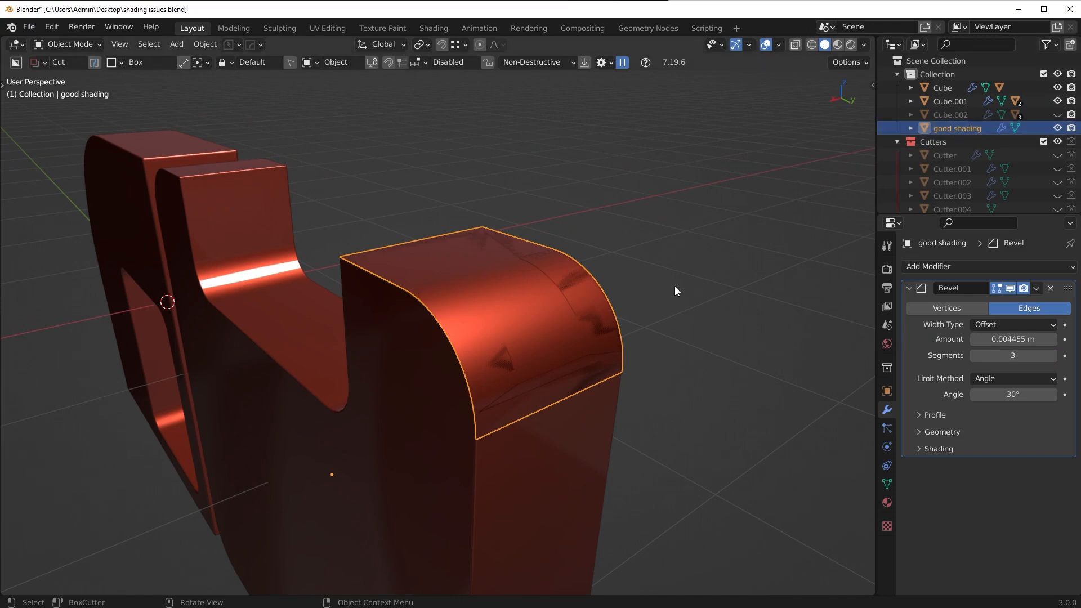
{"action": "mouse_move", "coordinate": [635, 264]}
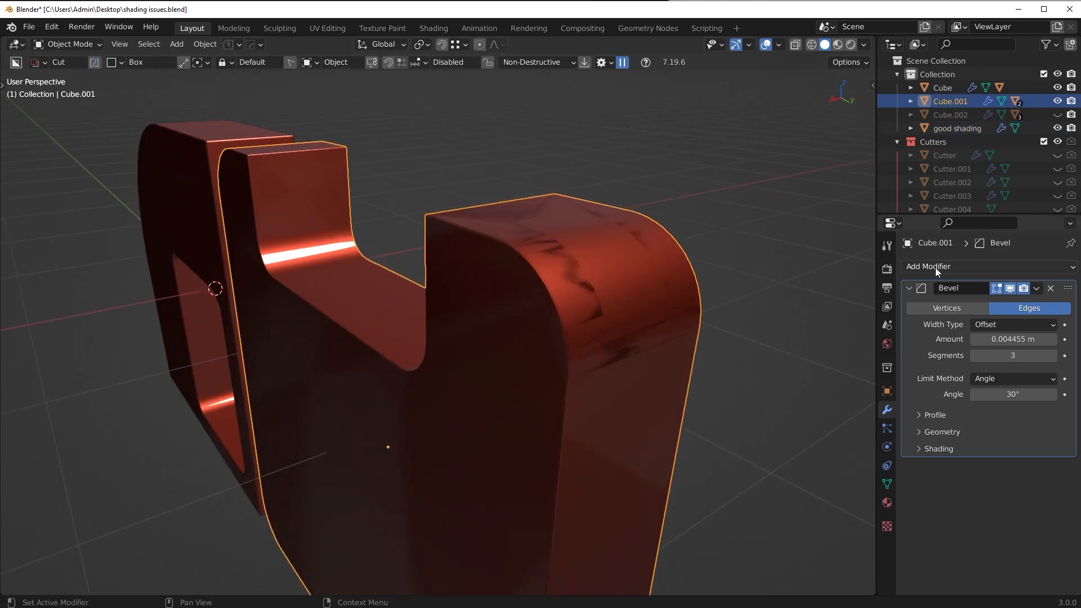
Add a Data Transfer modifier sourcing Face Corner Custom Normals from good shading
{"action": "left_click", "coordinate": [928, 266]}
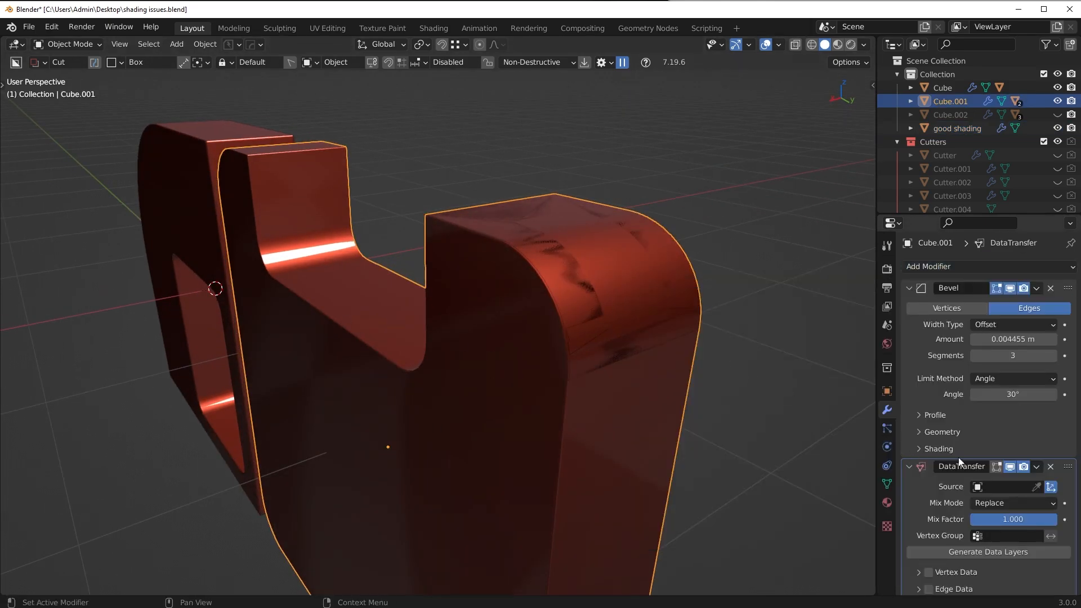
{"action": "left_click", "coordinate": [1003, 486]}
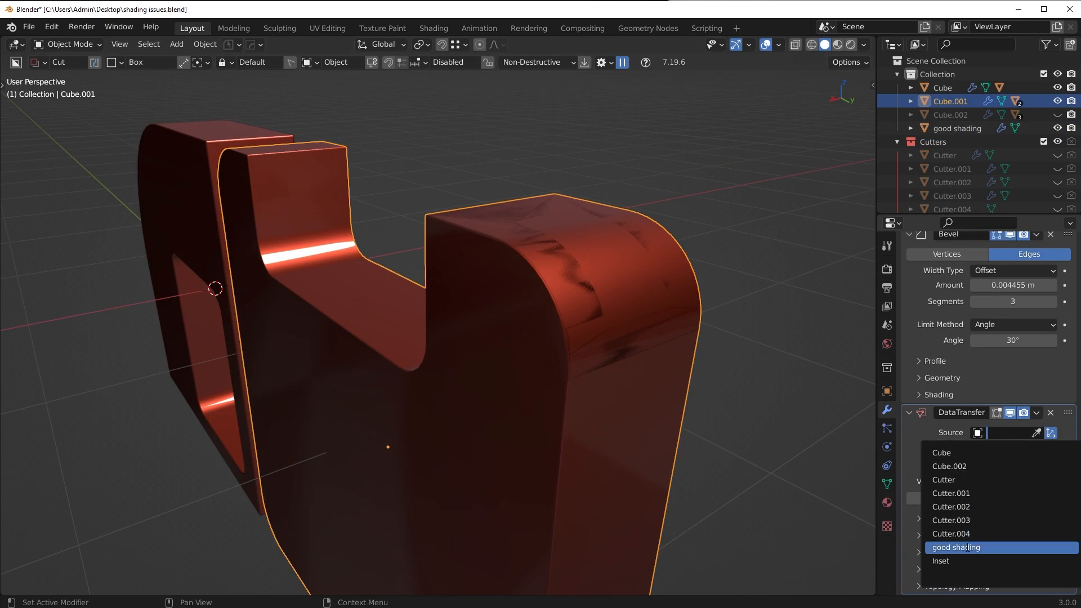
{"action": "left_click", "coordinate": [955, 547]}
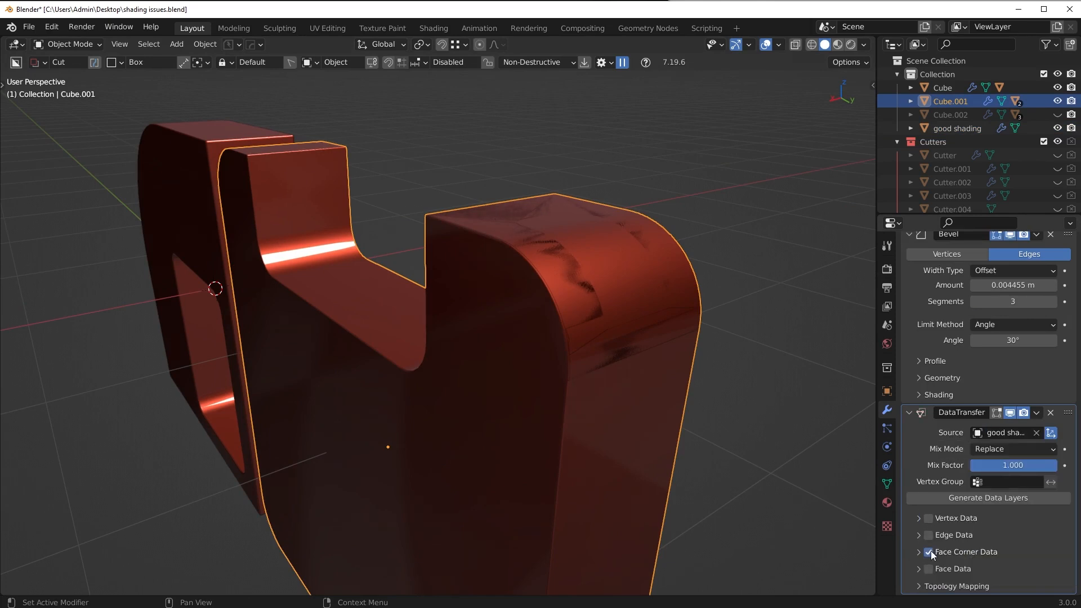
{"action": "left_click", "coordinate": [930, 551]}
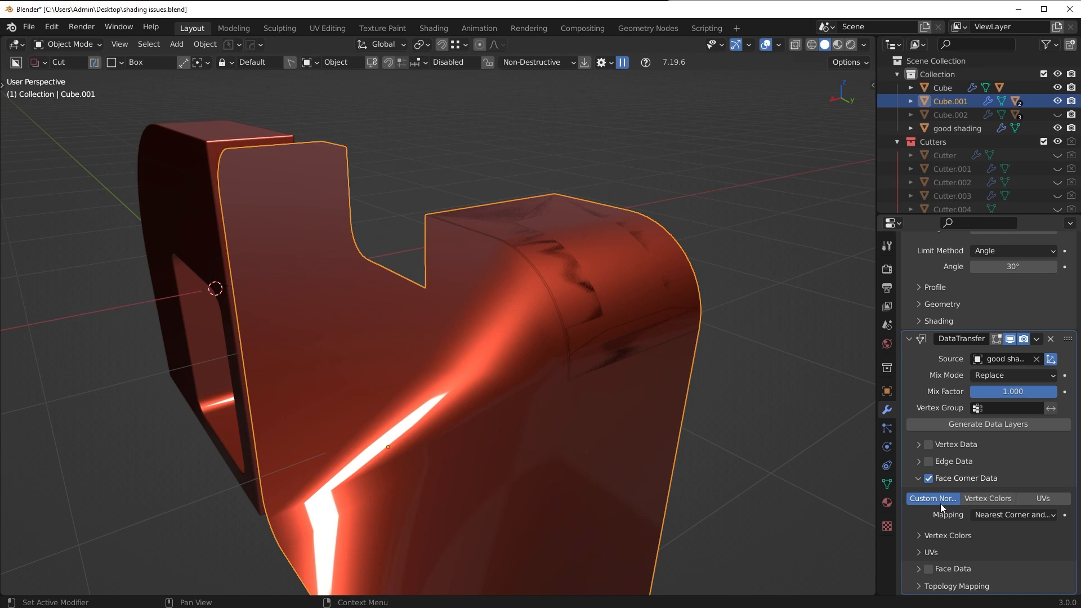
{"action": "left_click", "coordinate": [1013, 514]}
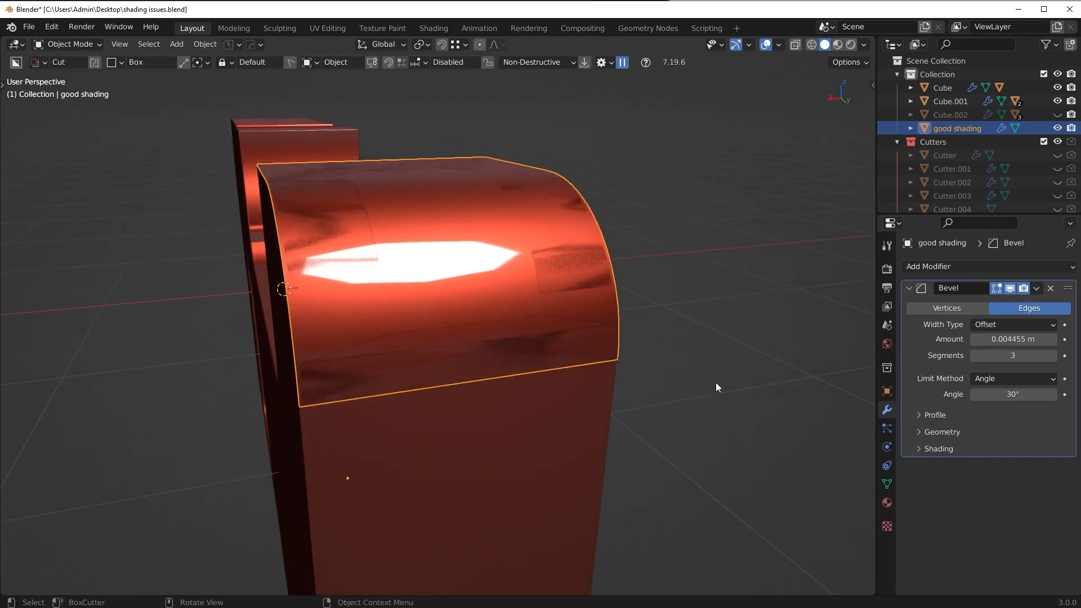
Hide the good shading piece and toggle Edit Mode on the mesh
{"action": "key", "text": "s"}
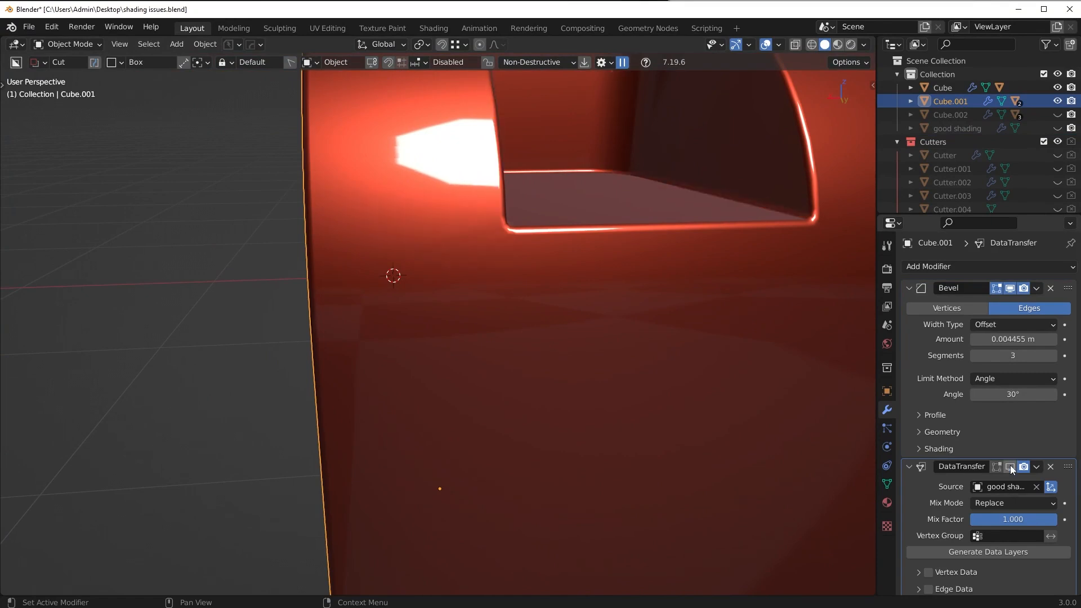
{"action": "key", "text": "Tab"}
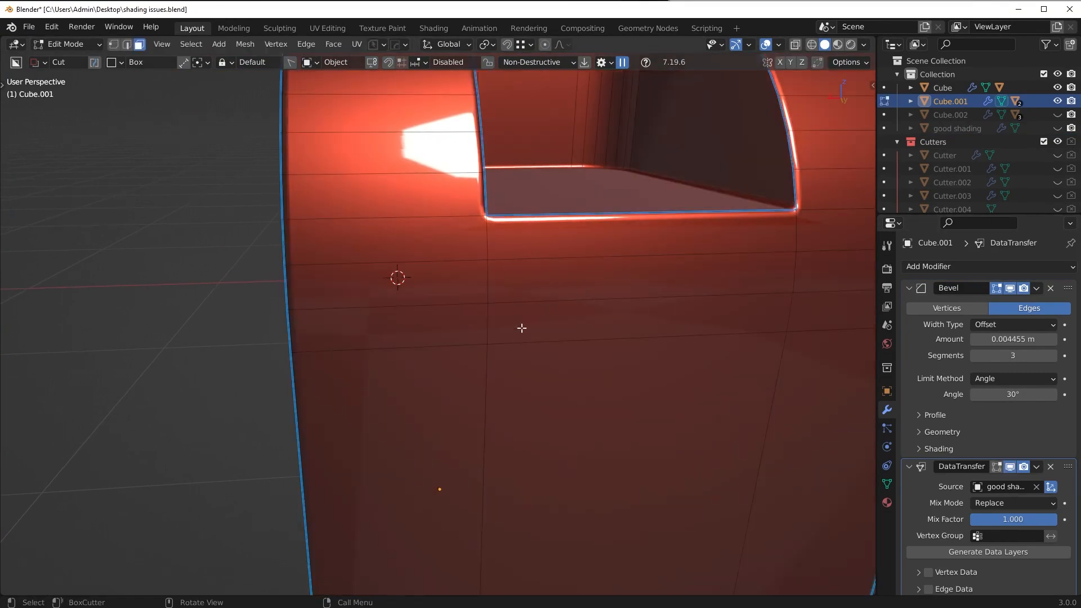
{"action": "key", "text": "Tab"}
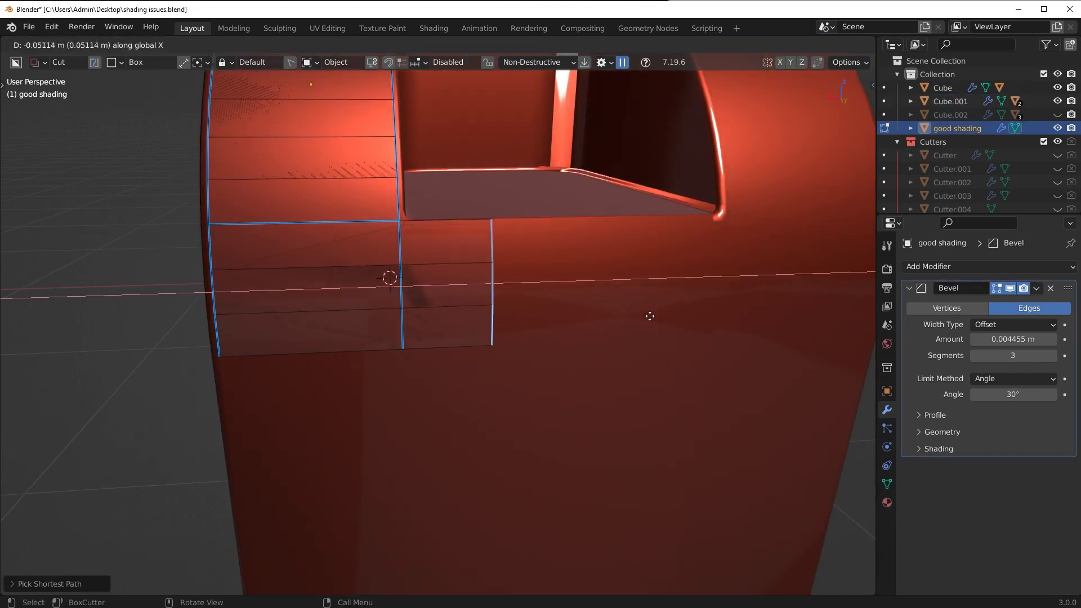
Move good shading's edge loops to match Cube.001's top, then hide the patch
{"action": "key", "text": "Tab"}
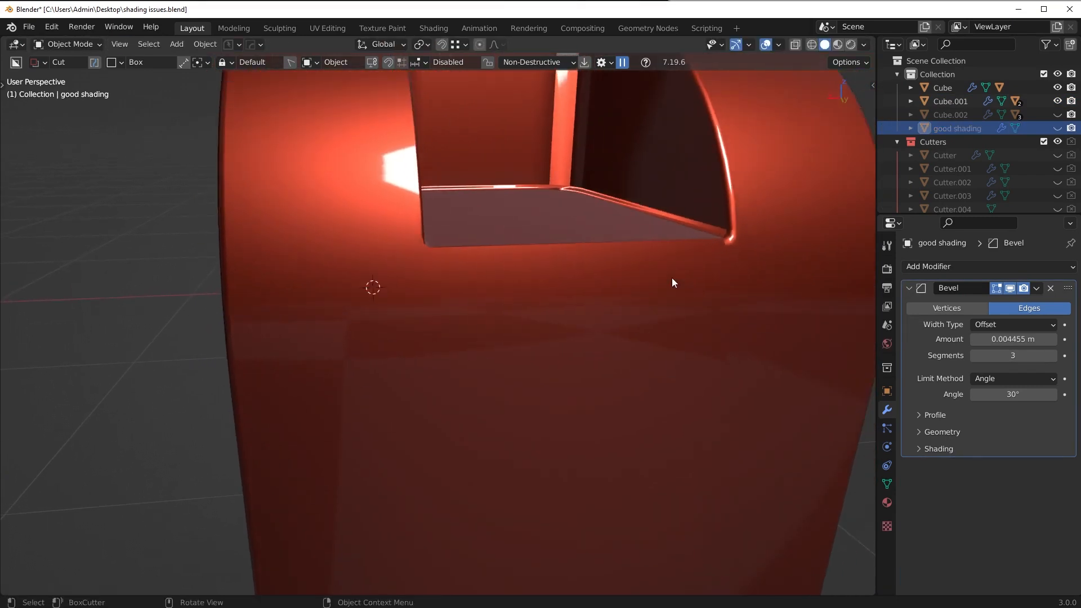
{"action": "left_click", "coordinate": [949, 101]}
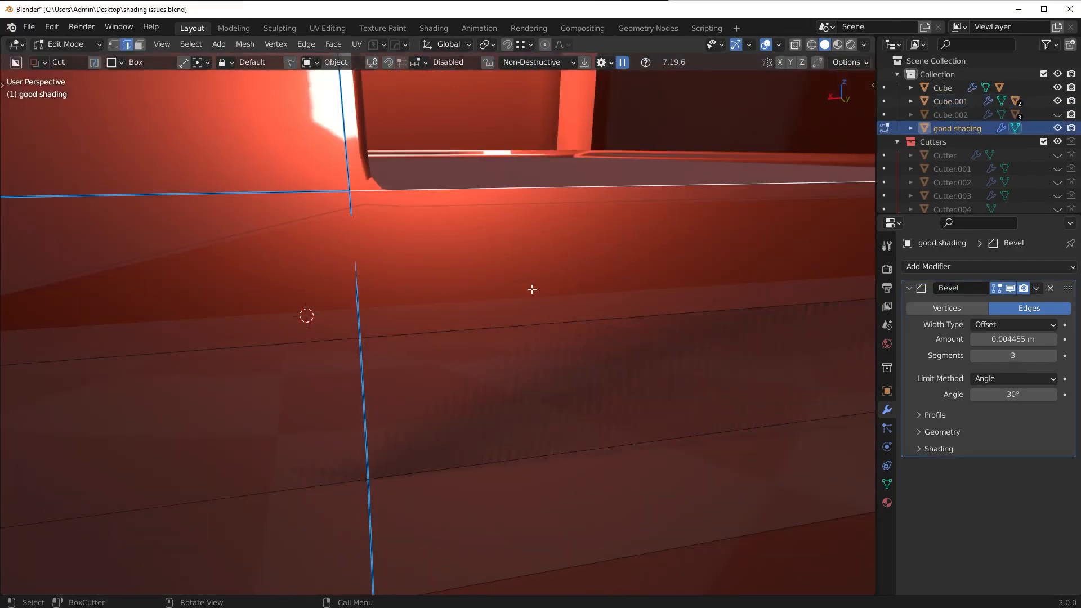
{"action": "key", "text": "g"}
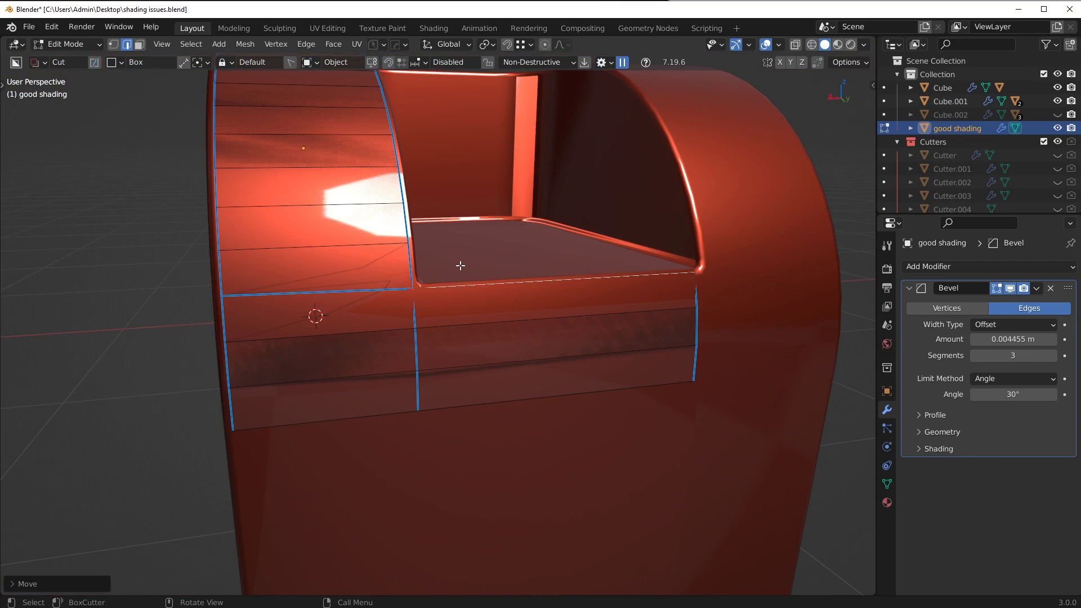
{"action": "key", "text": "Tab"}
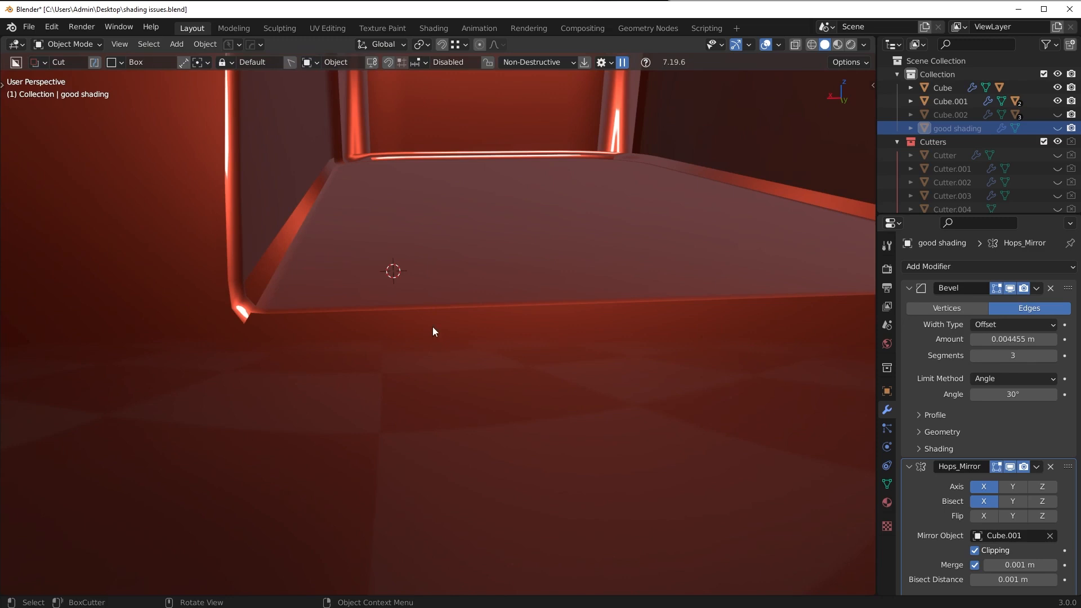
{"action": "key", "text": "Tab"}
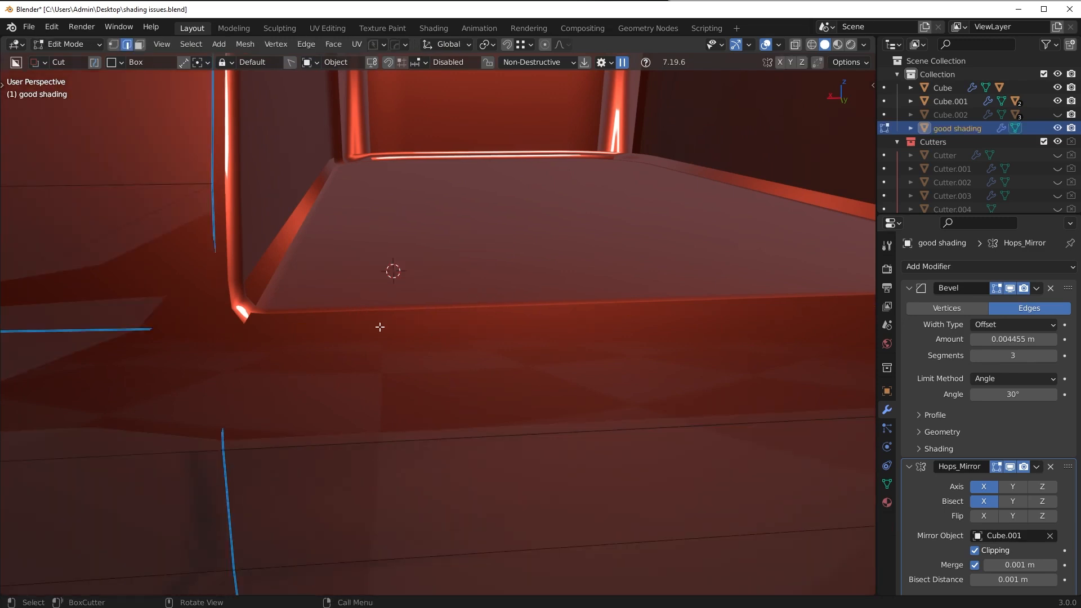
{"action": "key", "text": "g"}
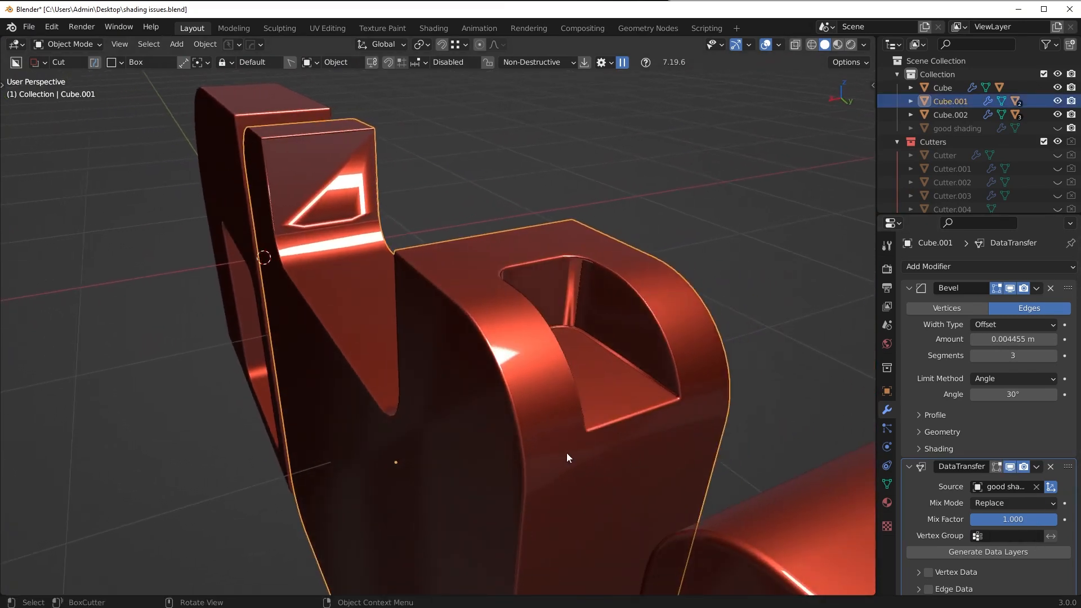
Select the ring of faces below the letter's opening to inspect its shading
{"action": "key", "text": "Tab"}
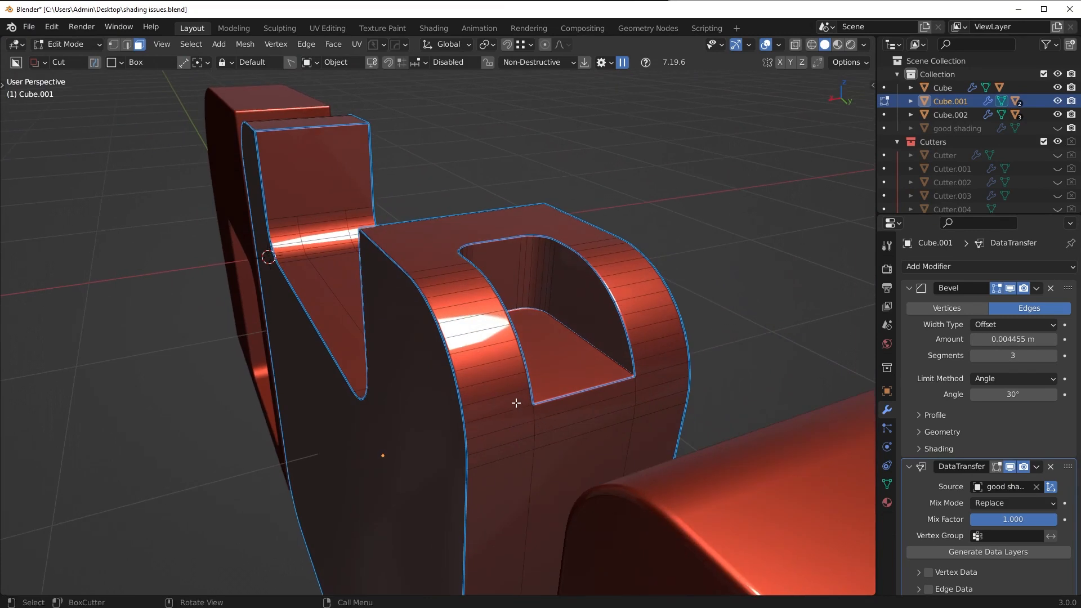
{"action": "left_click", "coordinate": [586, 403]}
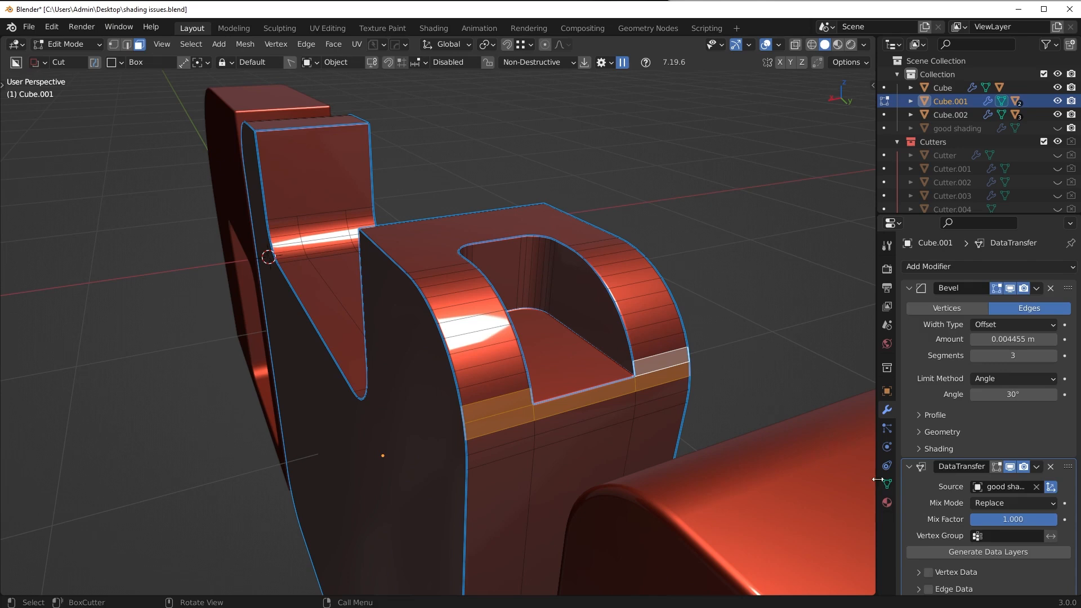
{"action": "left_click", "coordinate": [886, 484]}
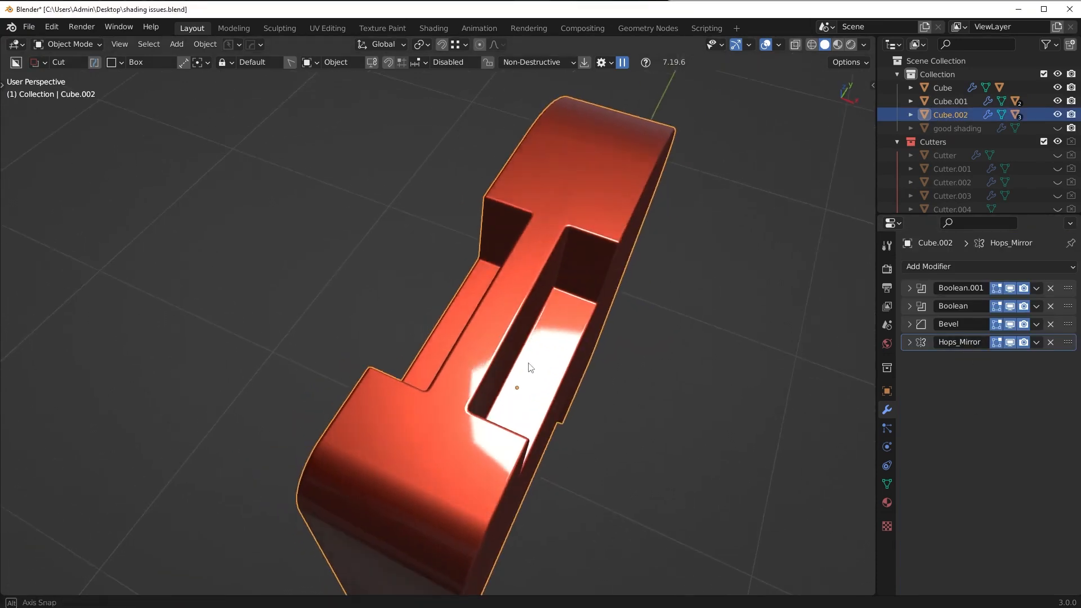
Switch the viewport shading to a striped reflection MatCap to expose normal wobbles
{"action": "left_click", "coordinate": [1009, 306]}
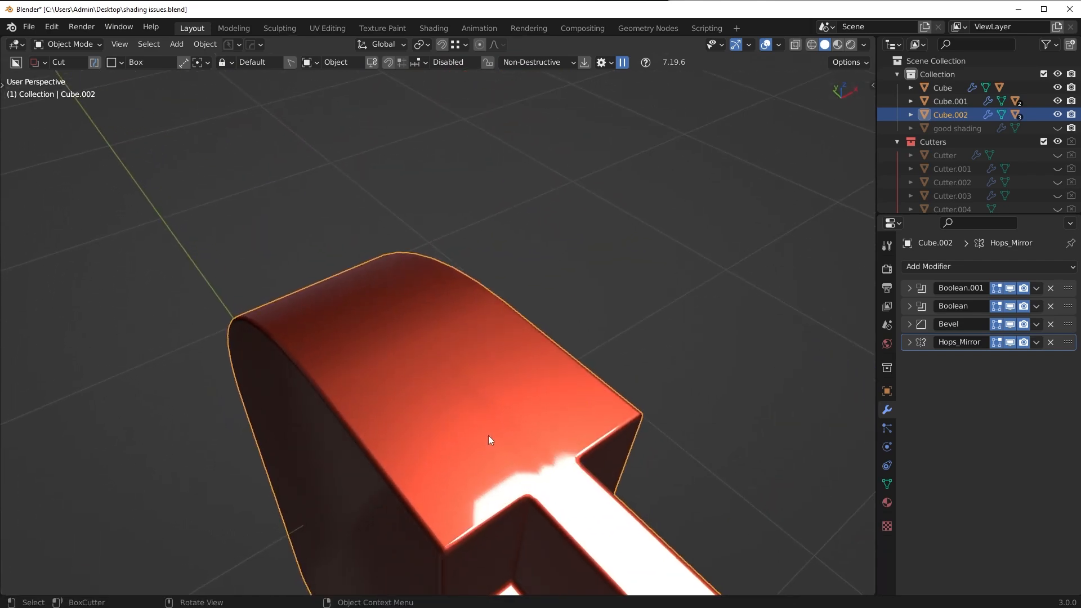
{"action": "mouse_move", "coordinate": [524, 441]}
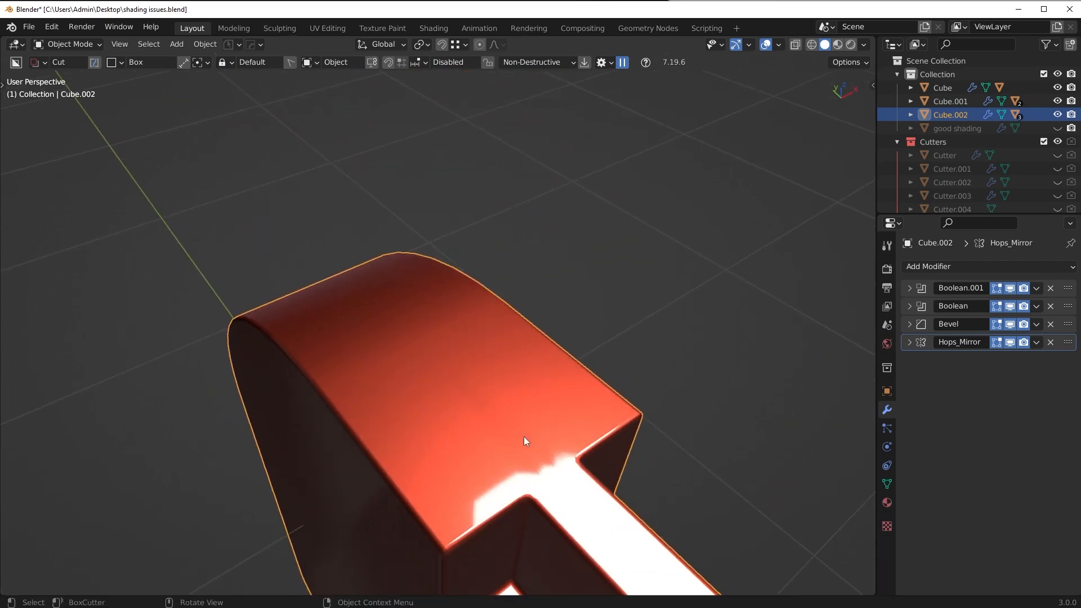
{"action": "left_click", "coordinate": [866, 44]}
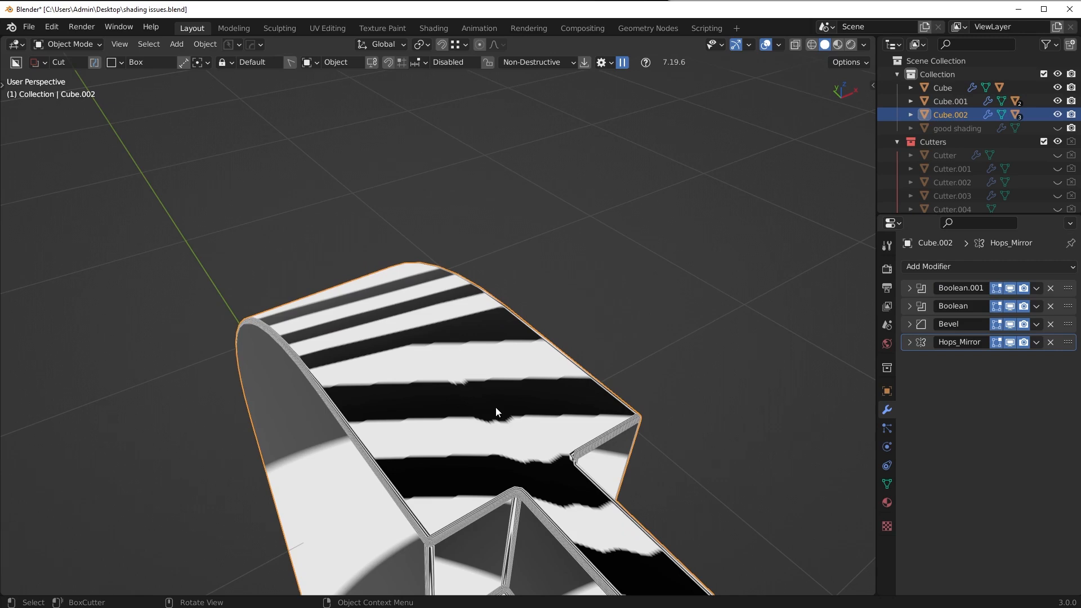
{"action": "mouse_move", "coordinate": [337, 393]}
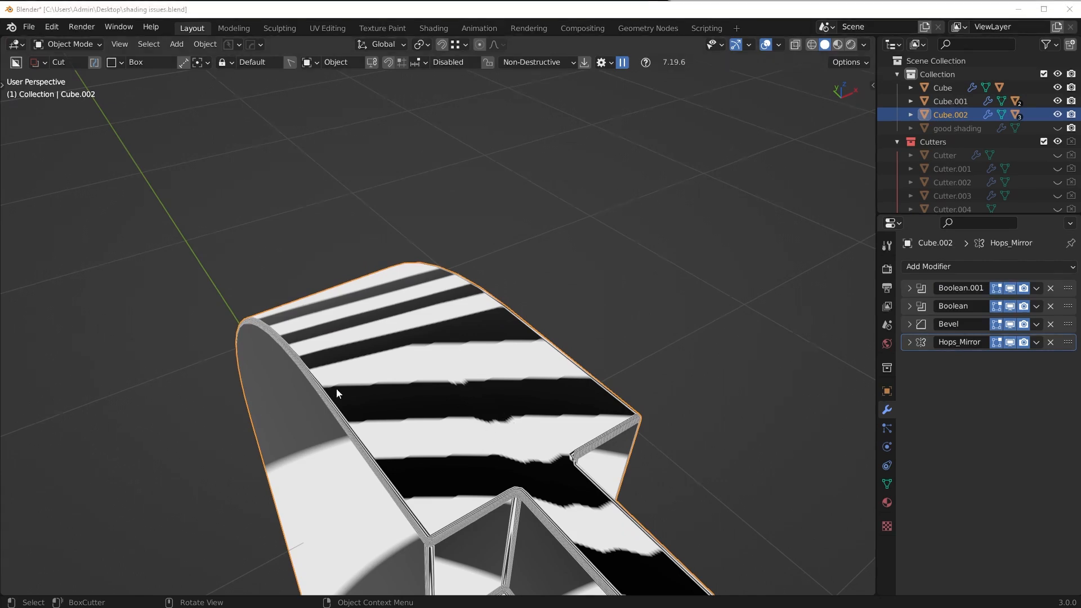
Inspect the faces in Edit Mode, then expand Cube.002's Bevel modifier settings
{"action": "key", "text": "Tab"}
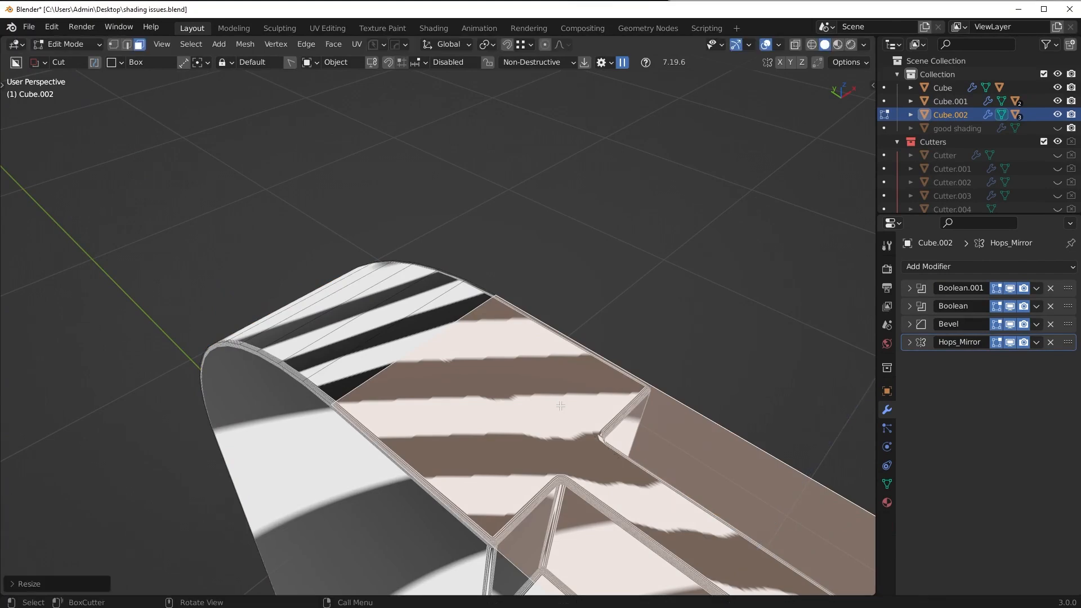
{"action": "key", "text": "Tab"}
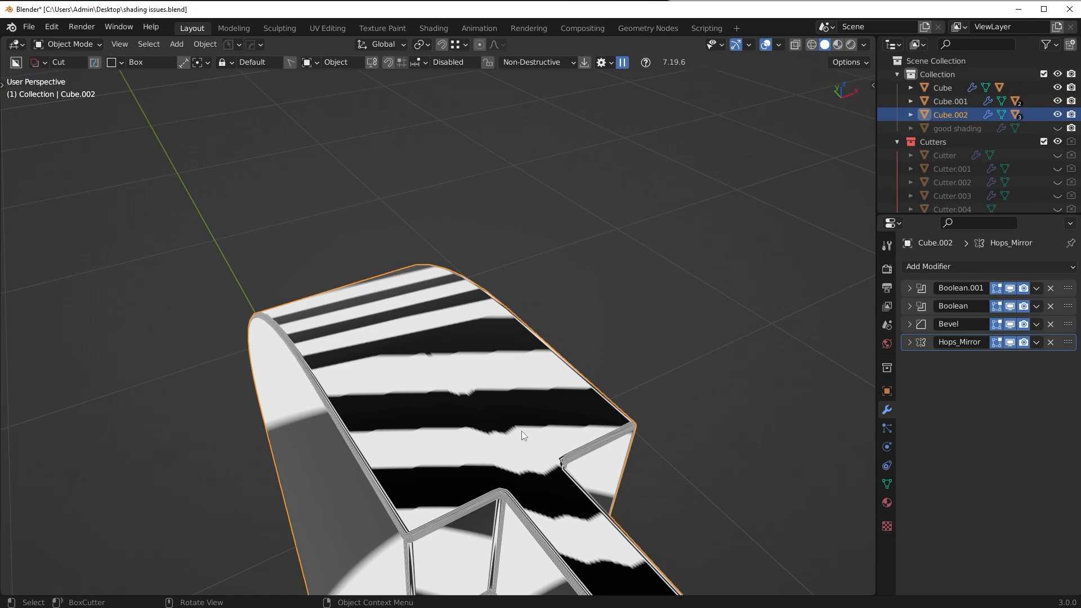
{"action": "mouse_move", "coordinate": [919, 295]}
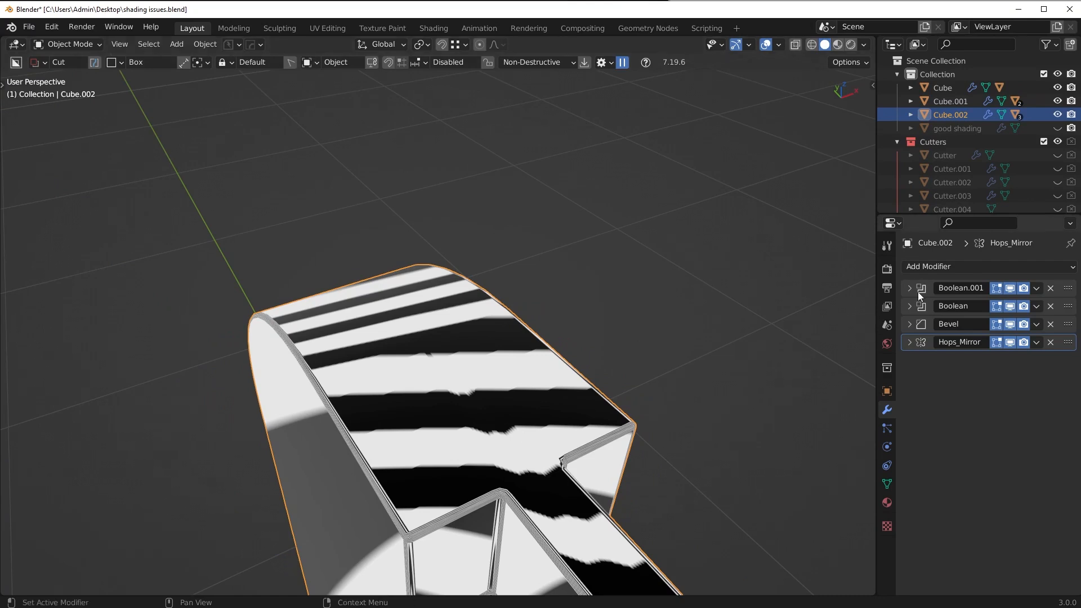
{"action": "left_click", "coordinate": [909, 324]}
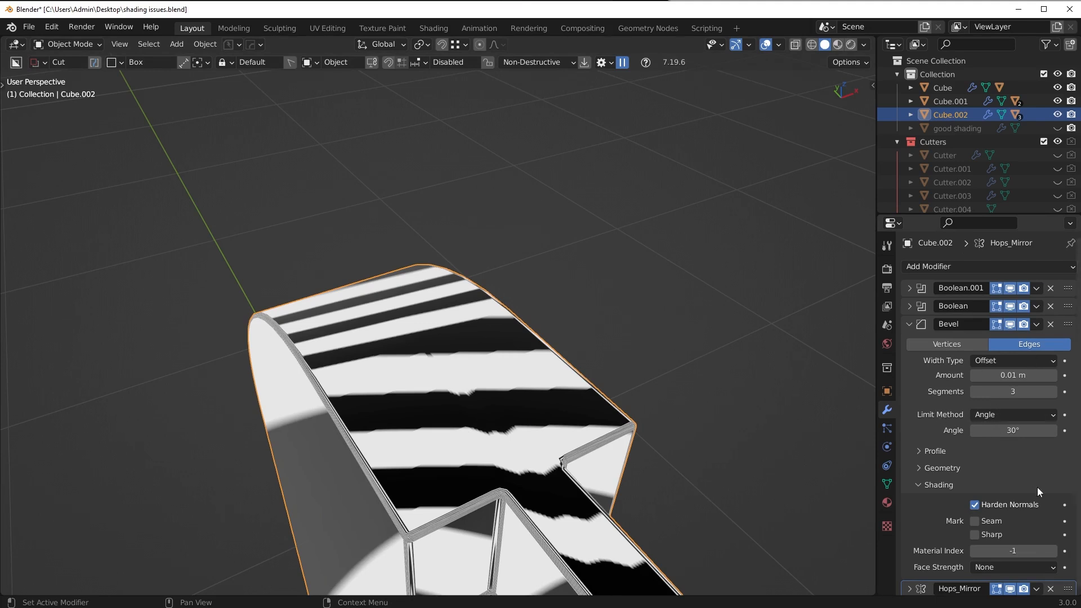
Collapse the Bevel settings and add a Weighted Normal modifier using Face Area
{"action": "left_click", "coordinate": [909, 324]}
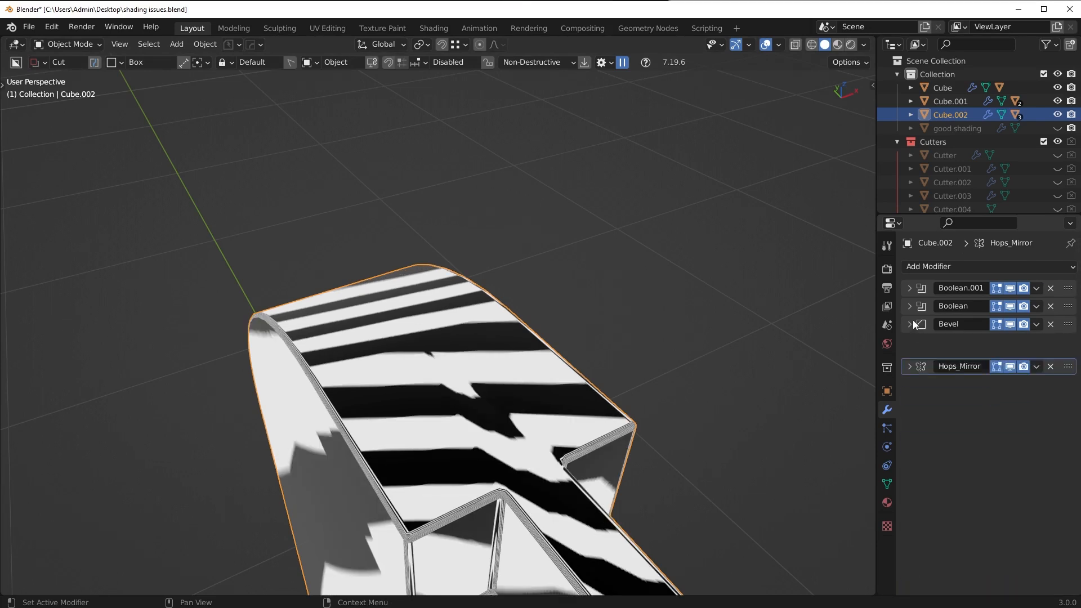
{"action": "left_click", "coordinate": [929, 266]}
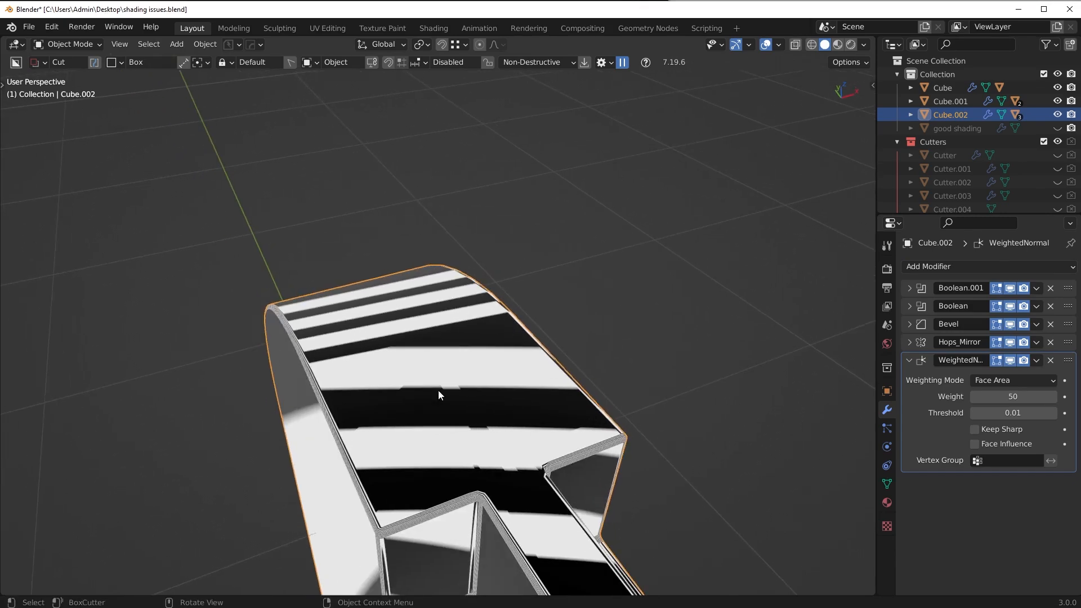
{"action": "mouse_move", "coordinate": [252, 479]}
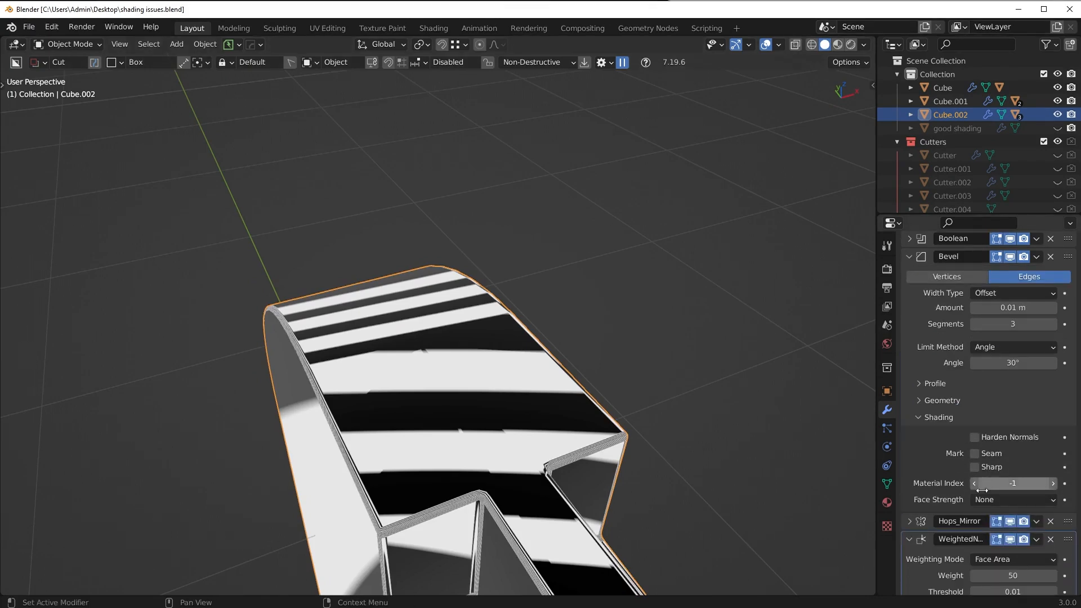
Set Cube.002's Bevel face strength to Affected, enable Weighted Normal Face Influence, weight 100
{"action": "left_click", "coordinate": [1014, 500]}
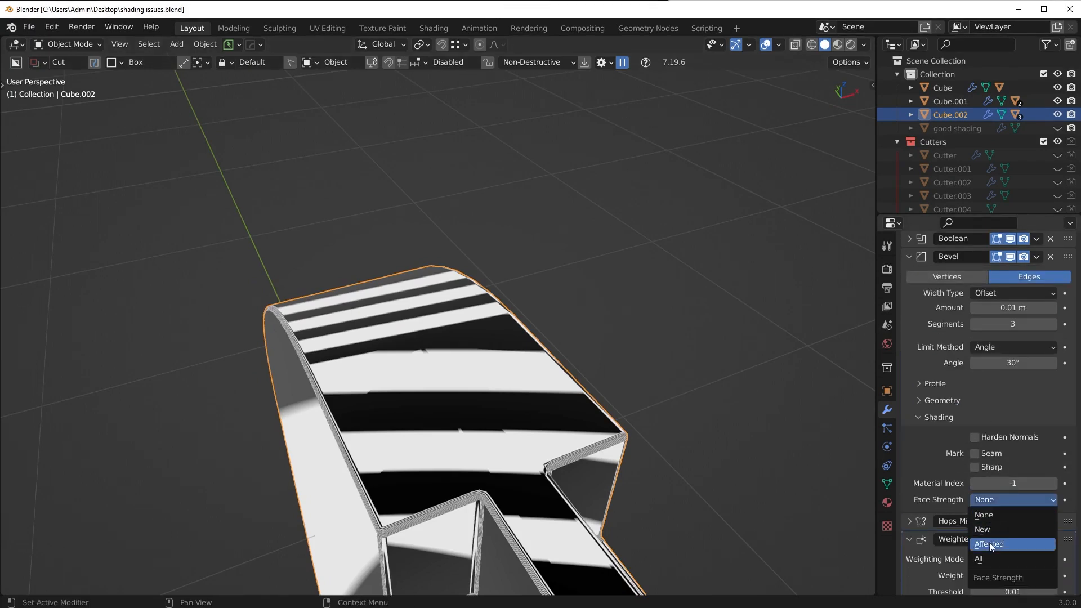
{"action": "left_click", "coordinate": [989, 543]}
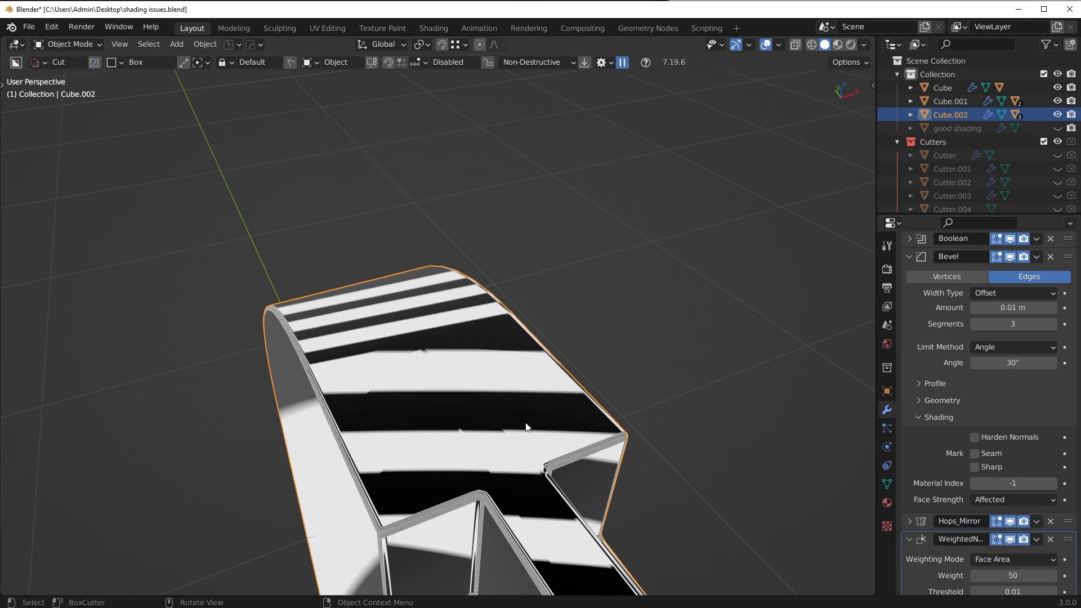
{"action": "scroll", "scroll_direction": "down", "scroll_amount": 3}
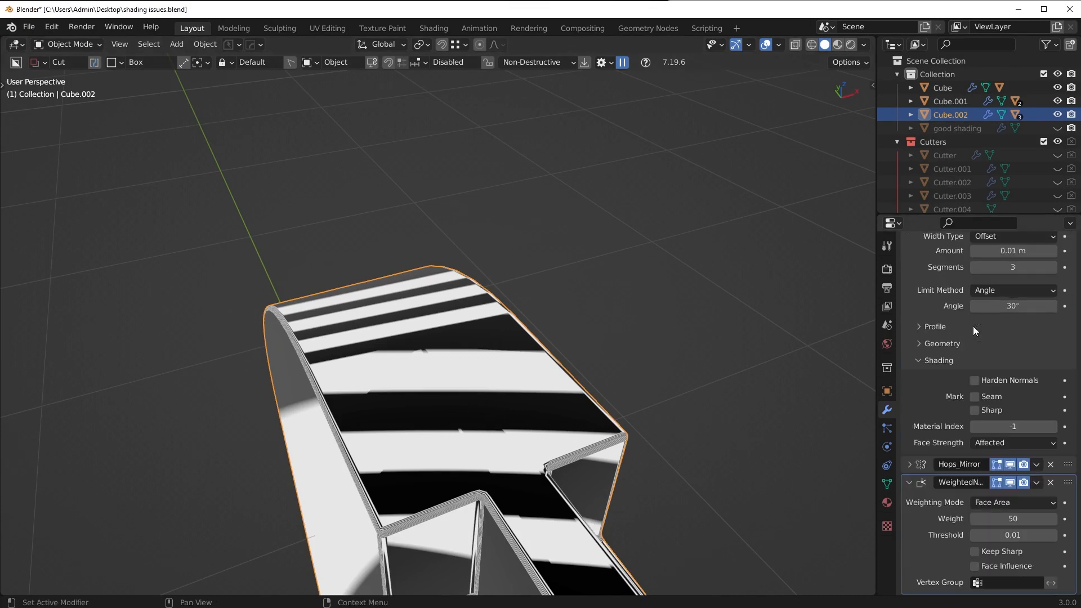
{"action": "mouse_move", "coordinate": [970, 540]}
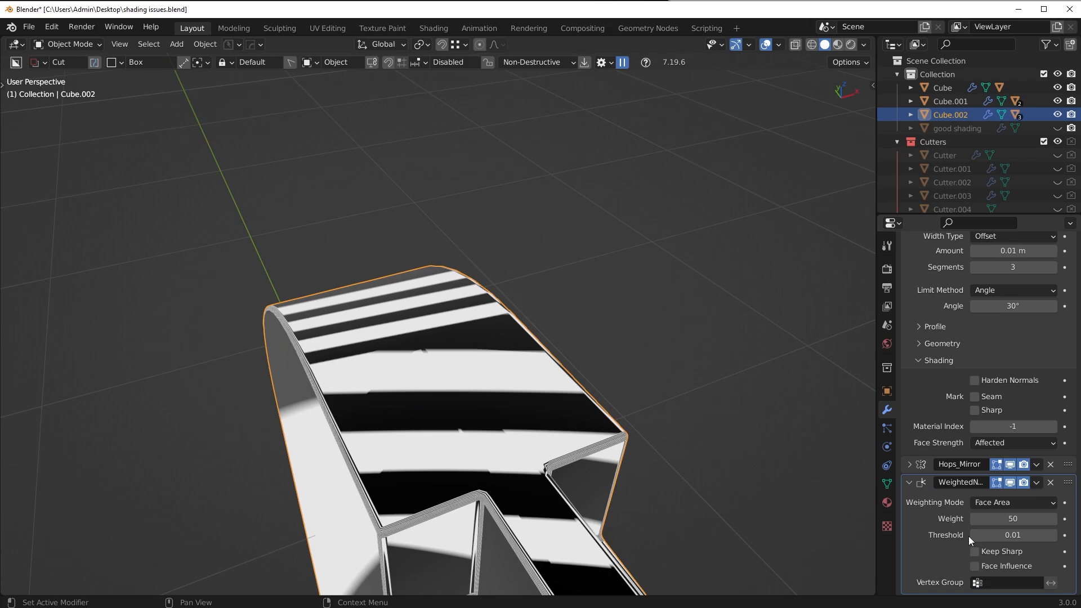
{"action": "left_click", "coordinate": [974, 566]}
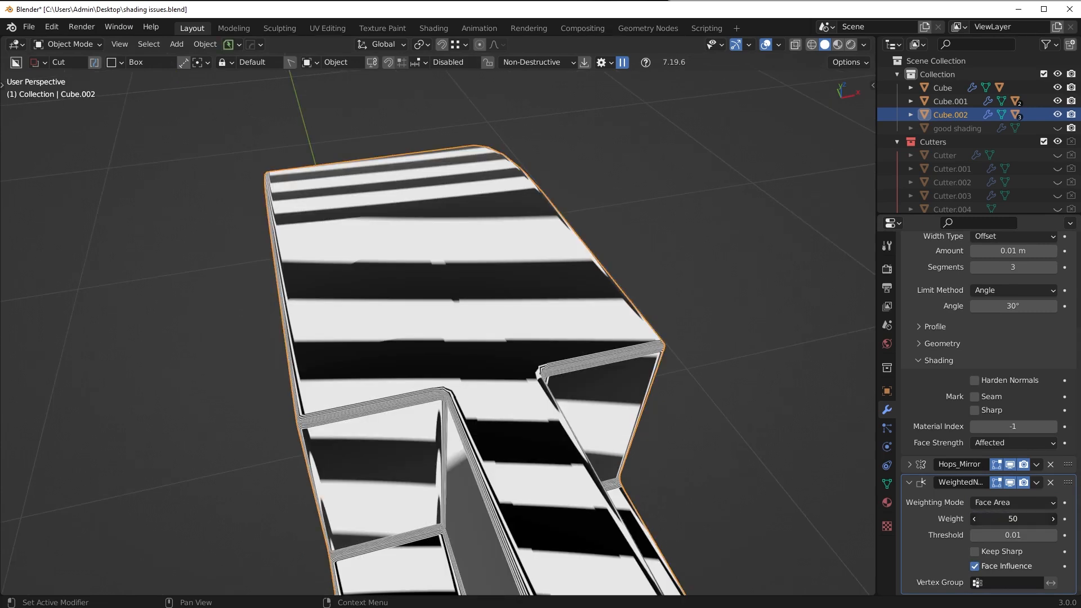
{"action": "left_click", "coordinate": [1051, 519]}
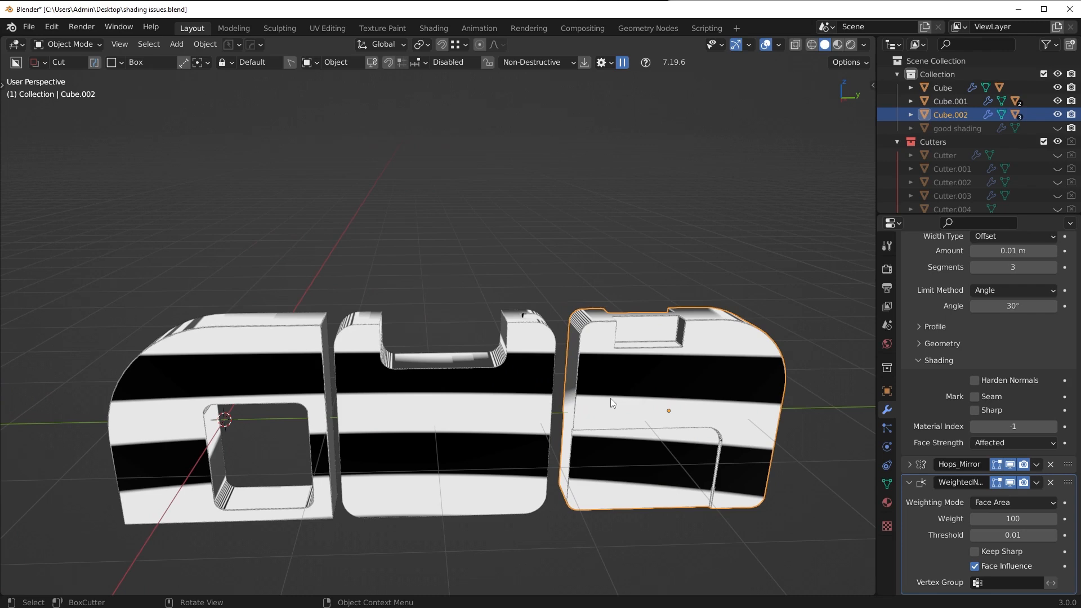
{"action": "mouse_move", "coordinate": [395, 279]}
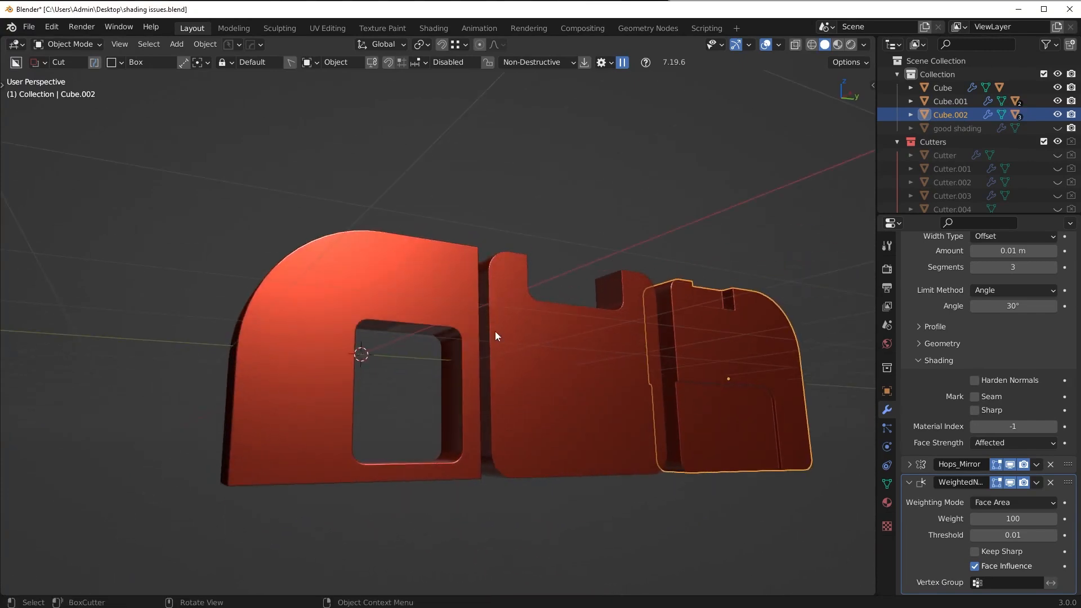
{"action": "mouse_move", "coordinate": [393, 304]}
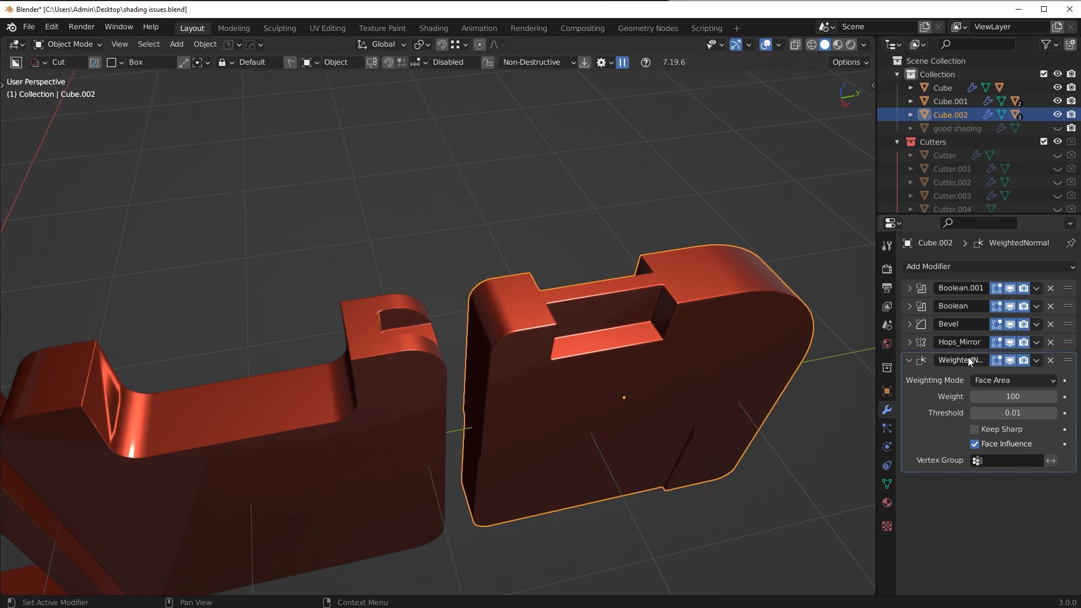
Return the viewport to default solid shading and select Cube.001 to inspect its Data Transfer modifier
{"action": "left_click", "coordinate": [909, 324]}
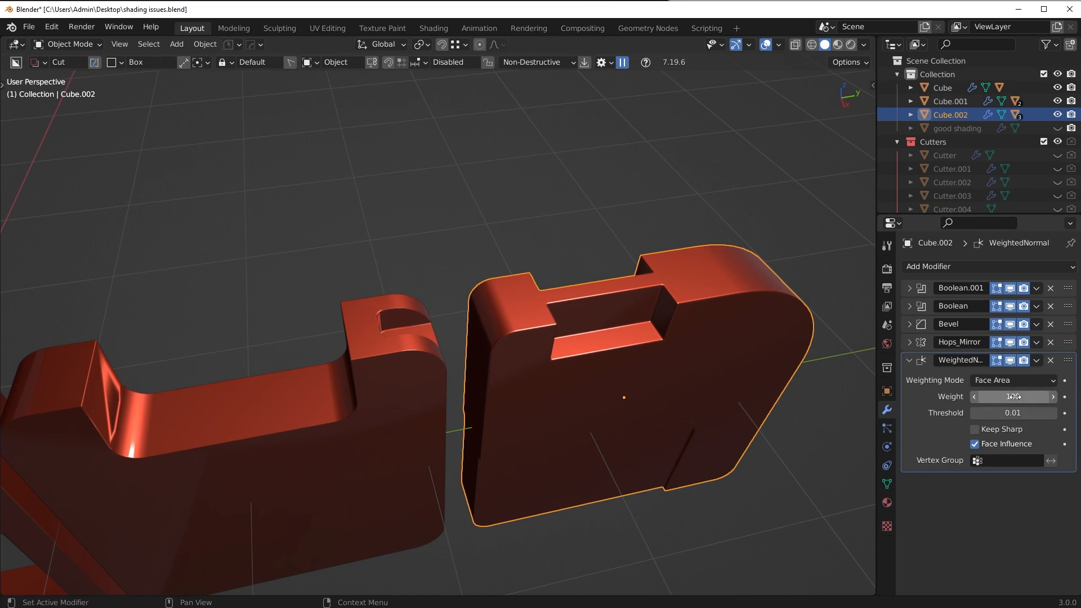
{"action": "left_click", "coordinate": [949, 102]}
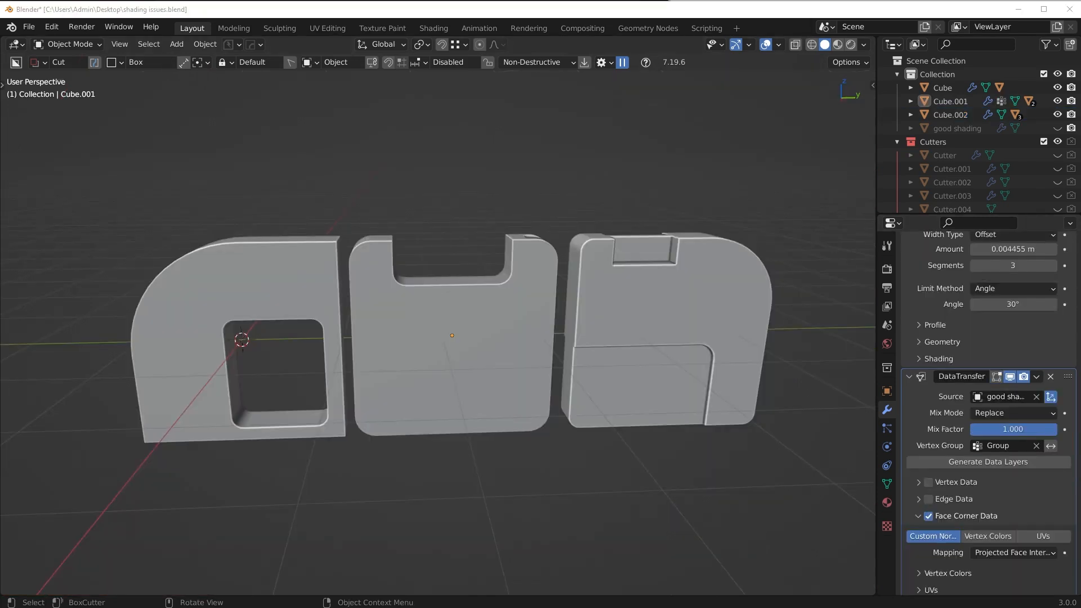